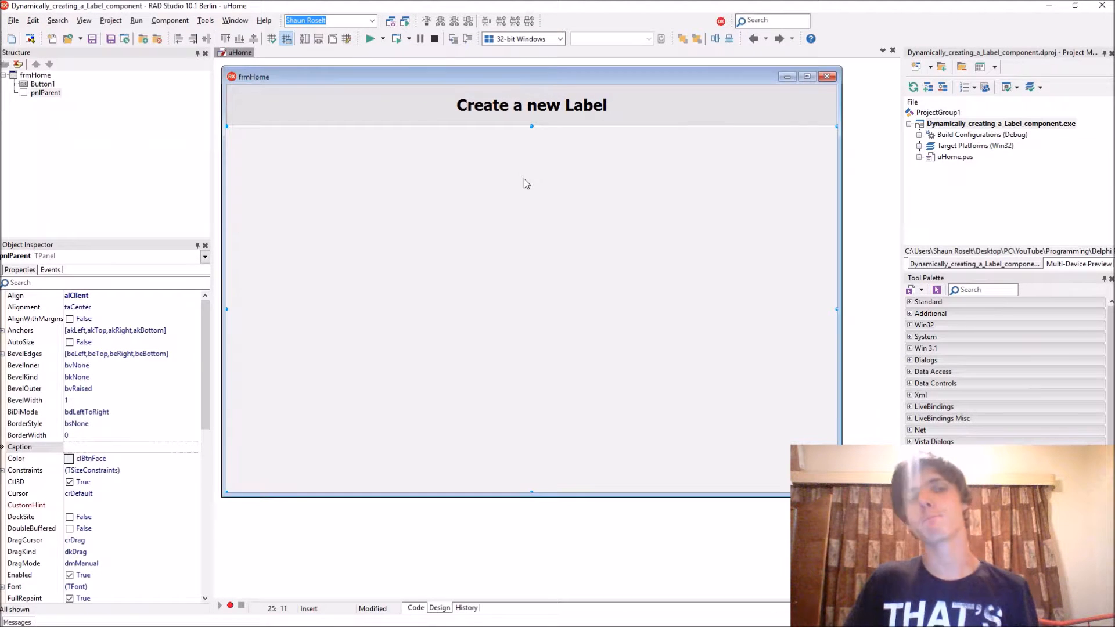
pyautogui.moveTo(526, 184)
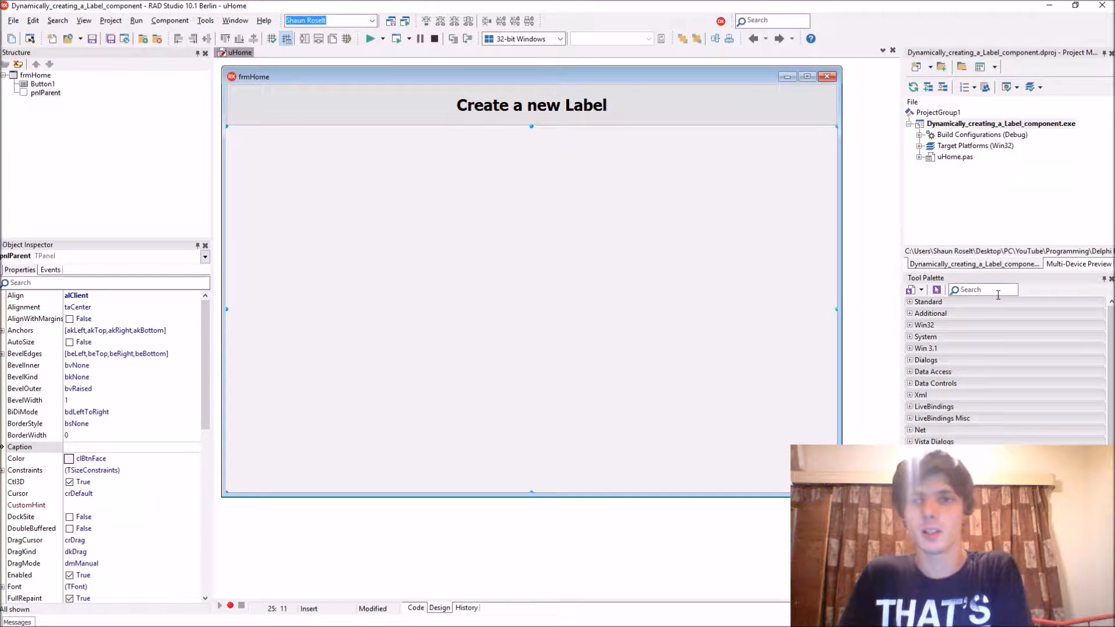
# Drop a sample TLabel onto pnlParent and move it to another spot on the panel
pyautogui.write('Label')
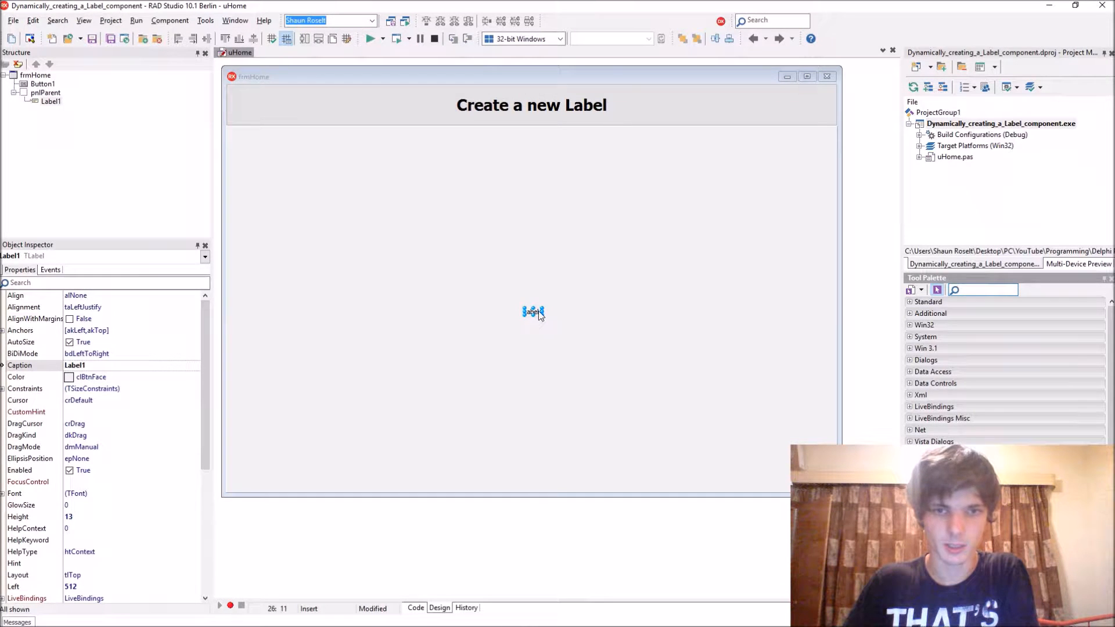
pyautogui.moveTo(533, 312); pyautogui.dragTo(459, 228)
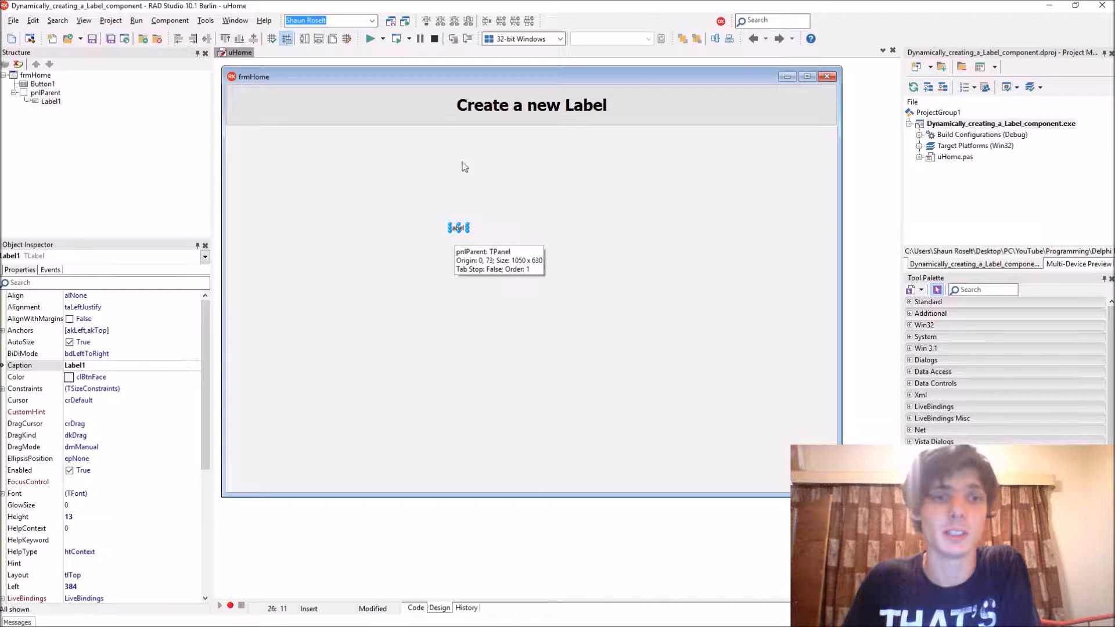
pyautogui.moveTo(322, 105)
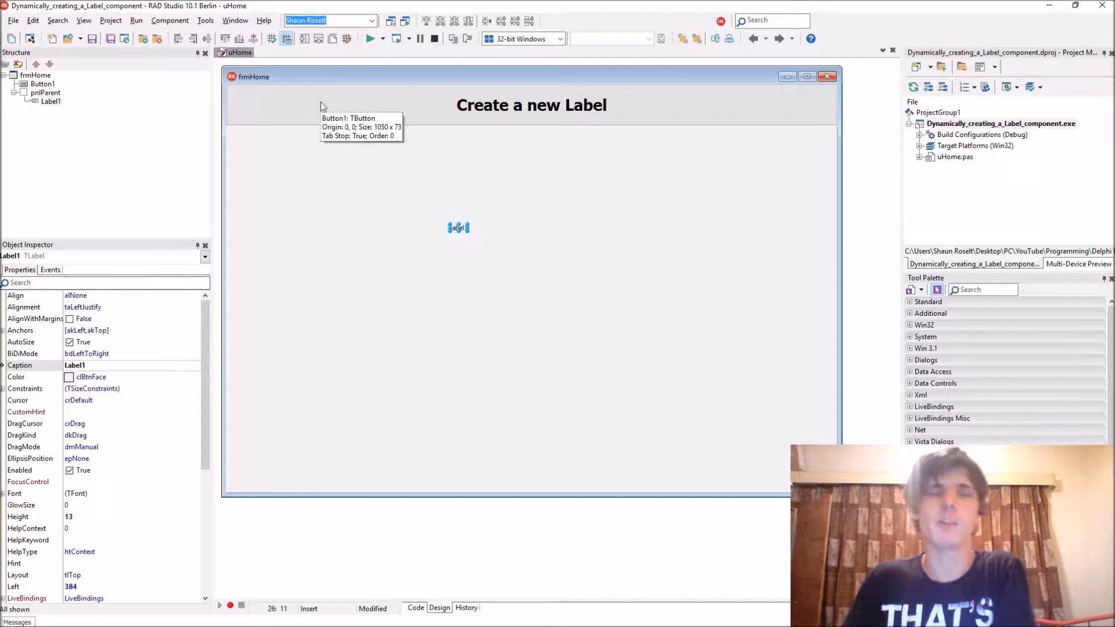
pyautogui.moveTo(148, 239)
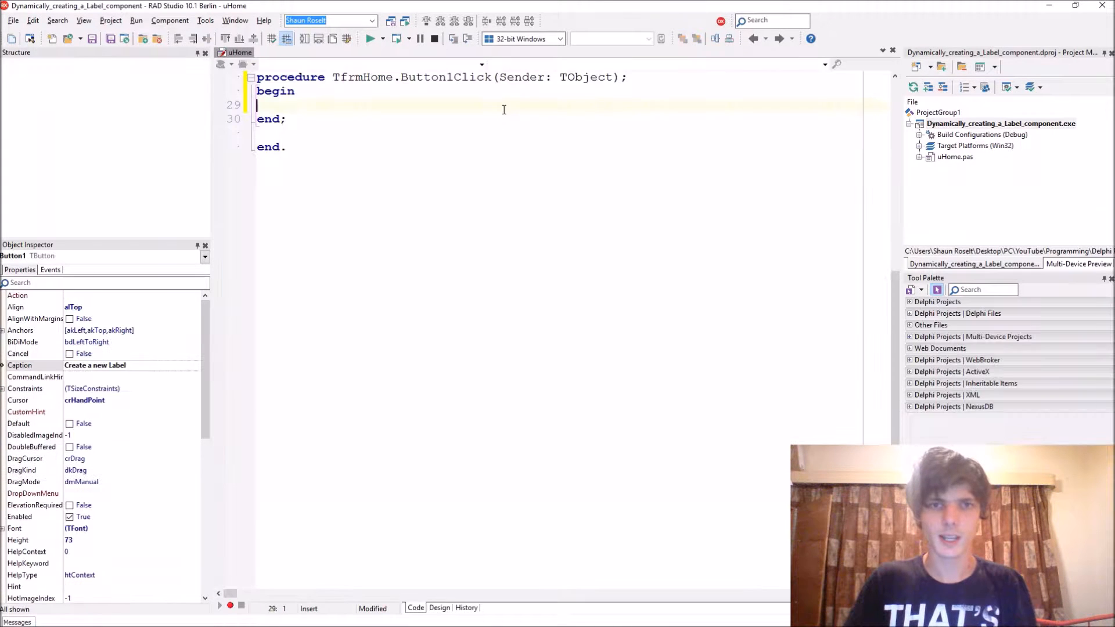
# Declare dynLabel: TLabel in Button1Click and write dynLabel := TLabel.Create(
pyautogui.press('Return')
pyautogui.write('d')
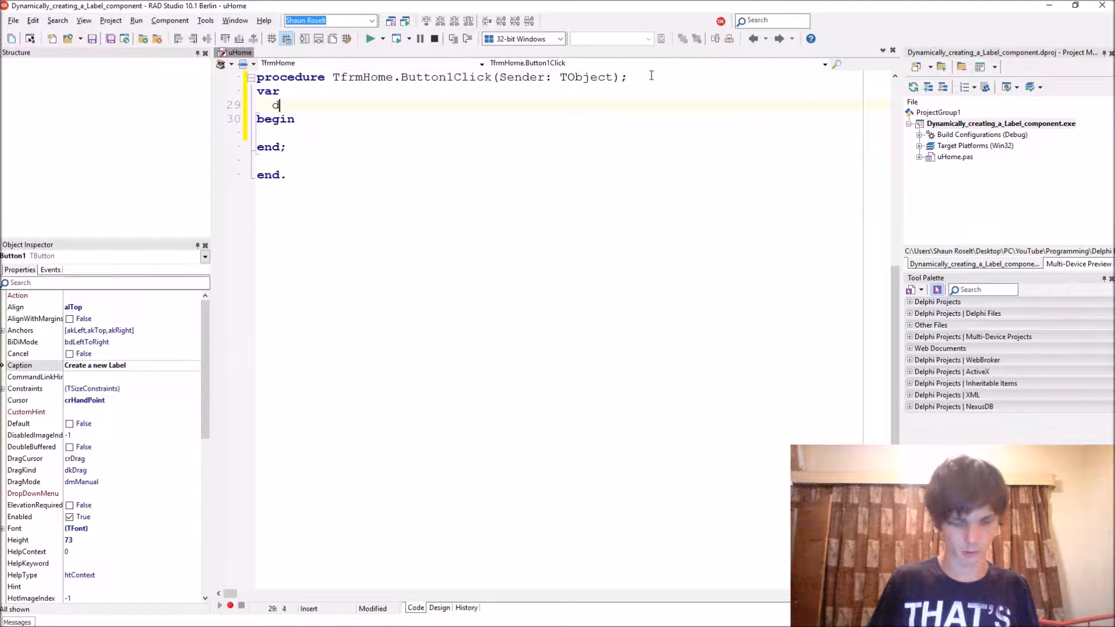
pyautogui.write('ynLabel: TLabel;')
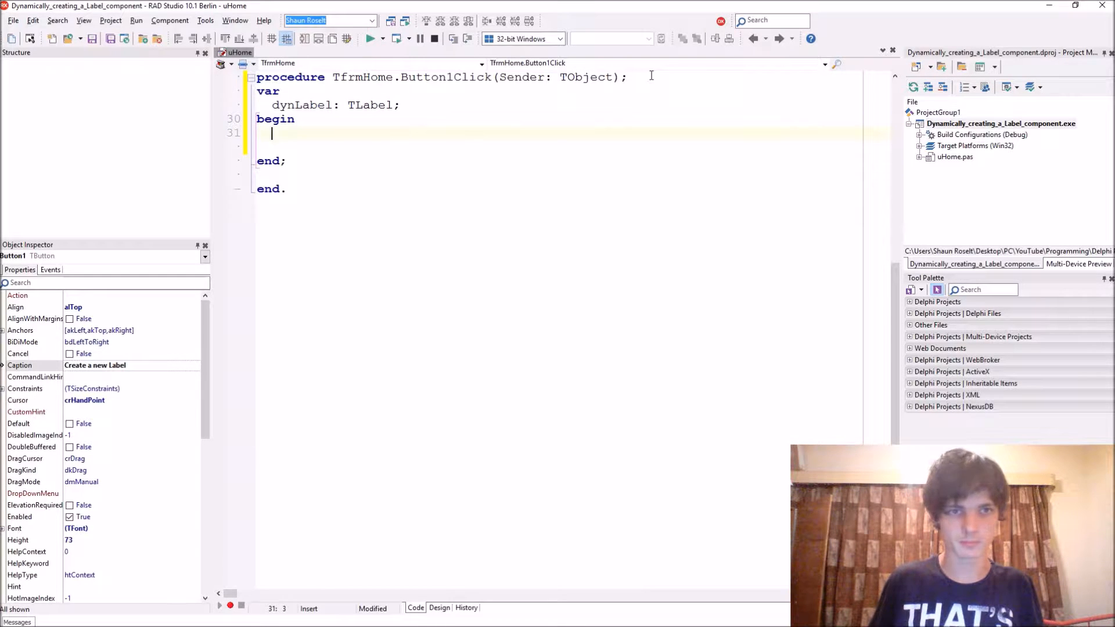
pyautogui.write('dynLab')
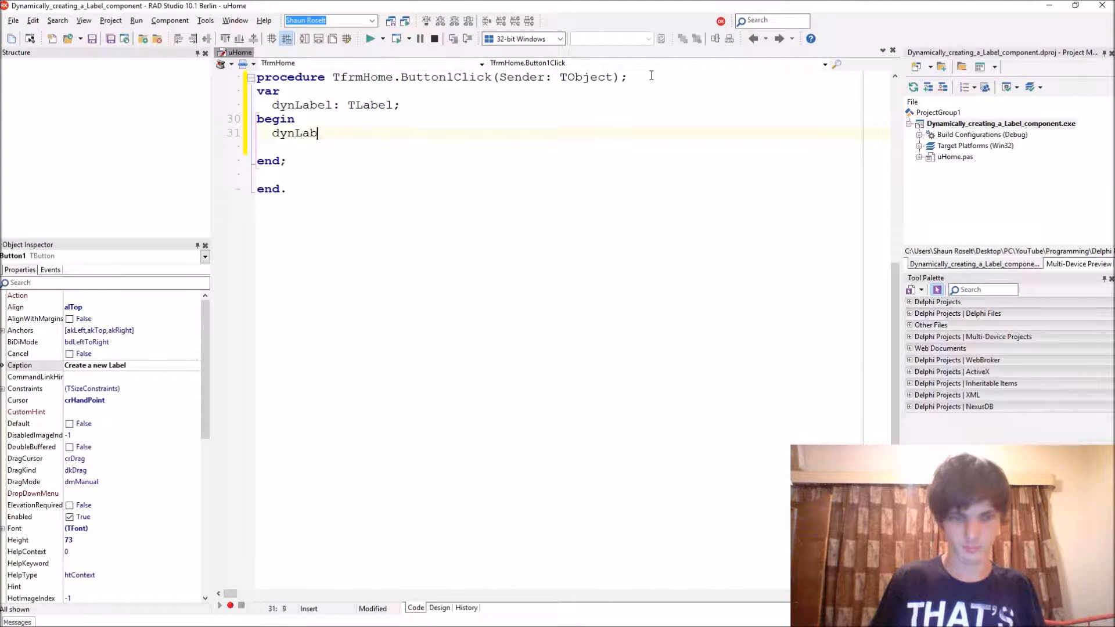
pyautogui.write('el :=')
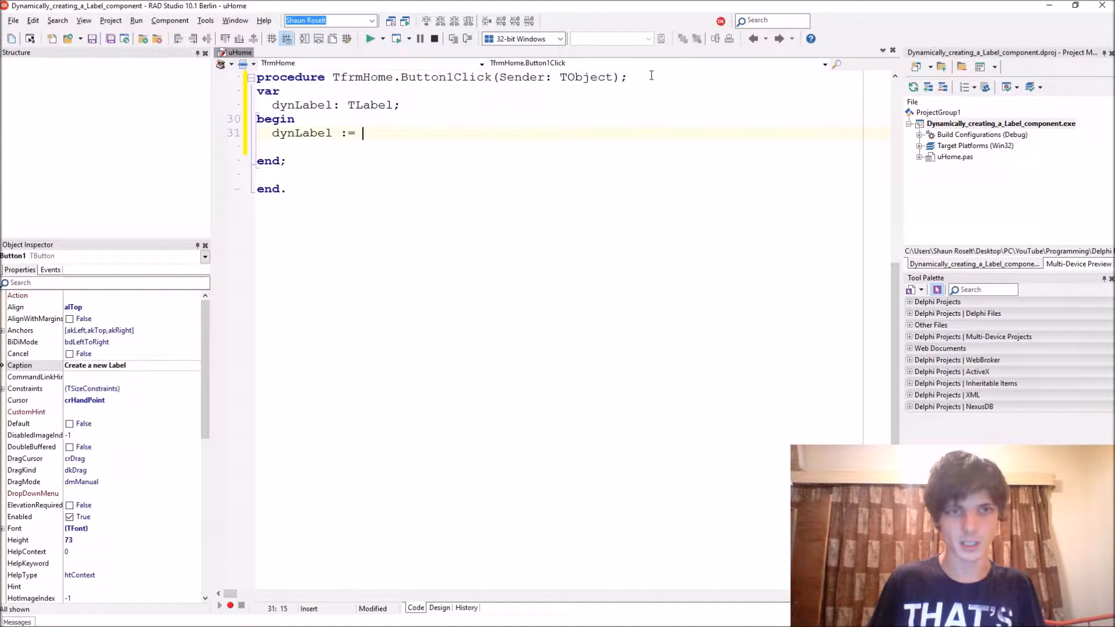
pyautogui.write('TLabel')
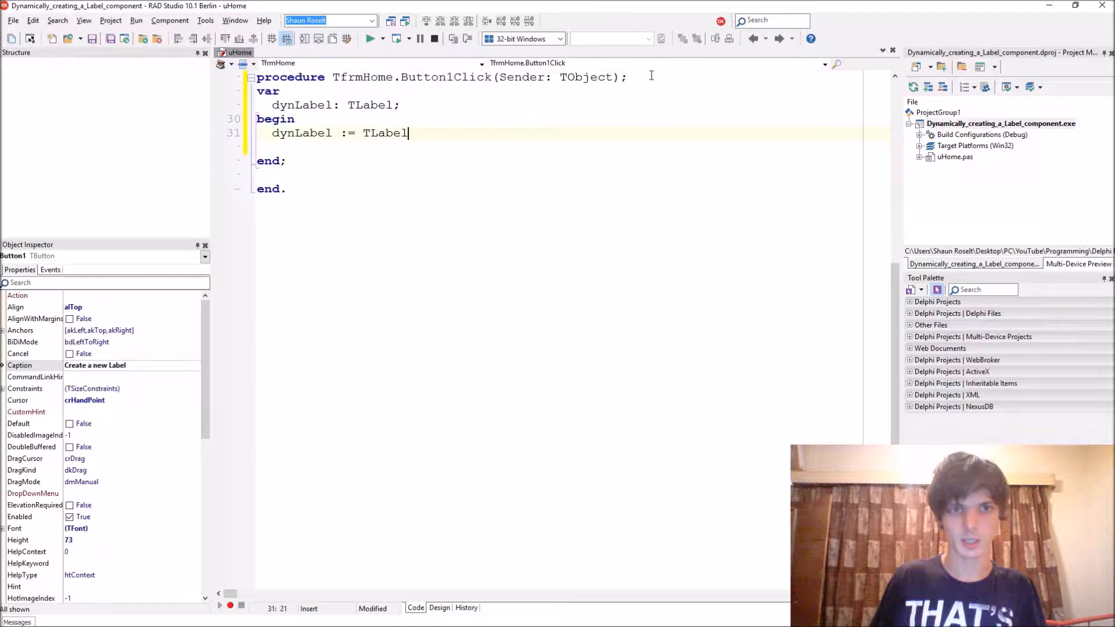
pyautogui.write('.Create();')
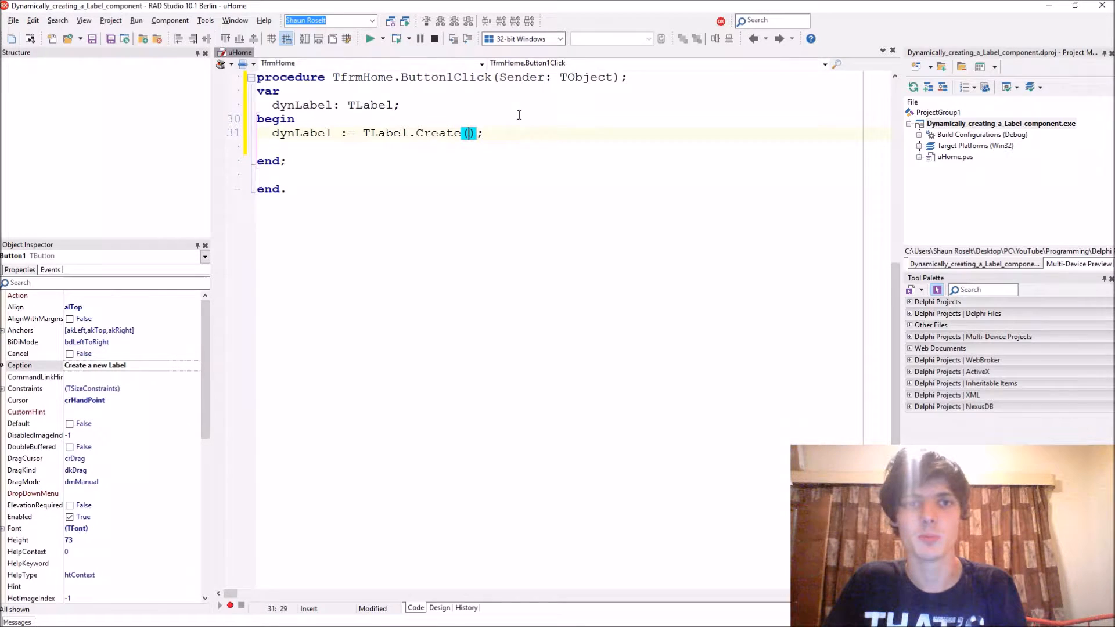
pyautogui.click(439, 607)
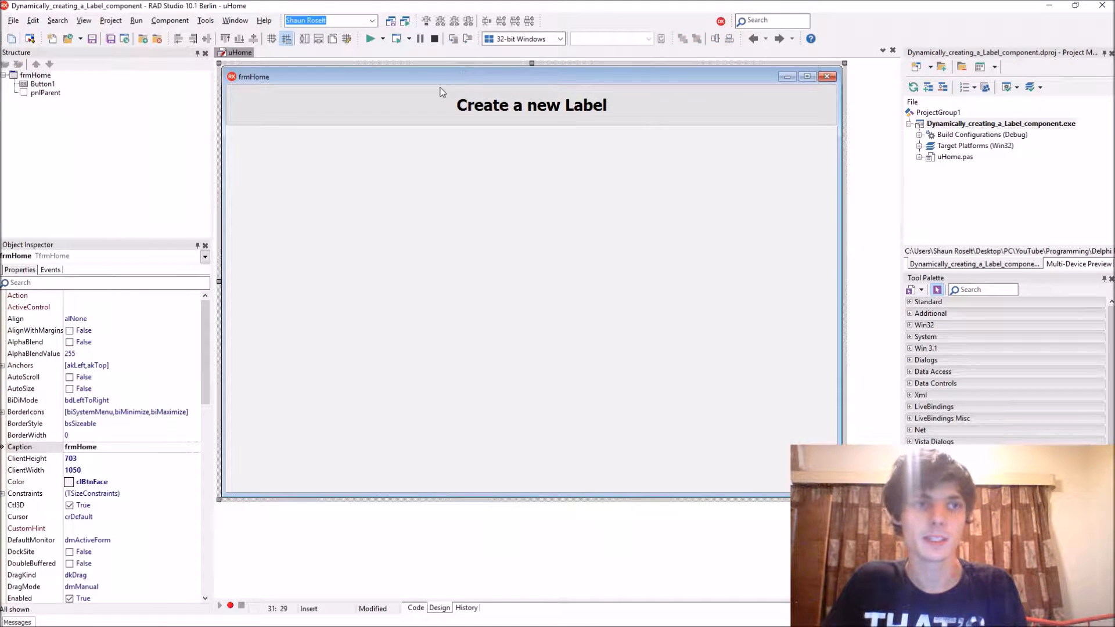
pyautogui.moveTo(375, 91)
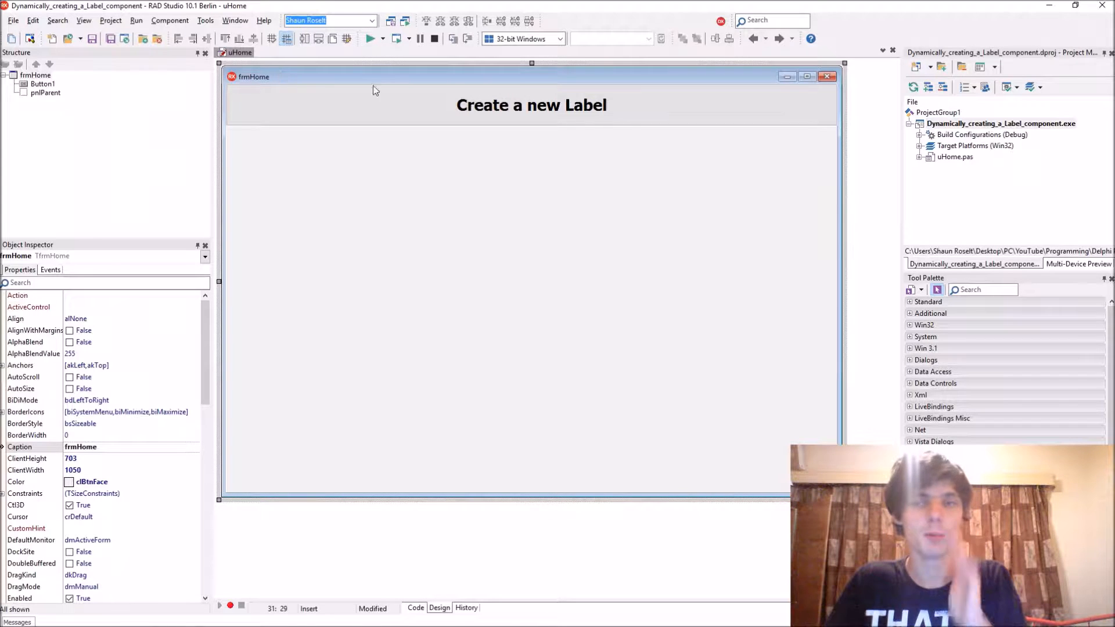
pyautogui.click(415, 608)
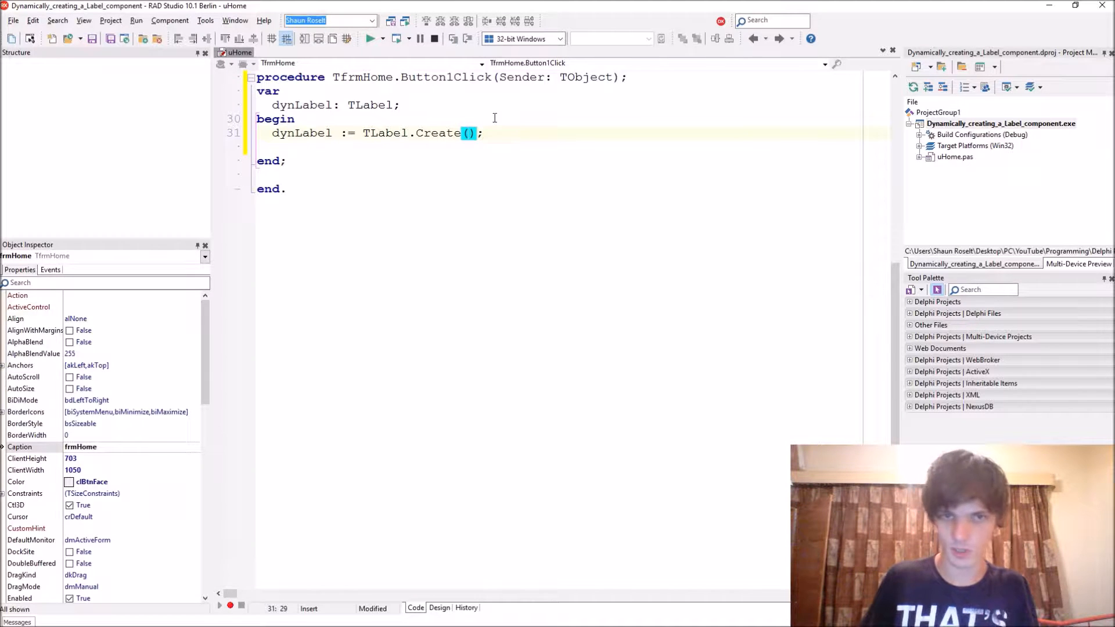
# Pass FrmHome as the label's owner and set dynLabel.Parent := pnlParent
pyautogui.write('Frm')
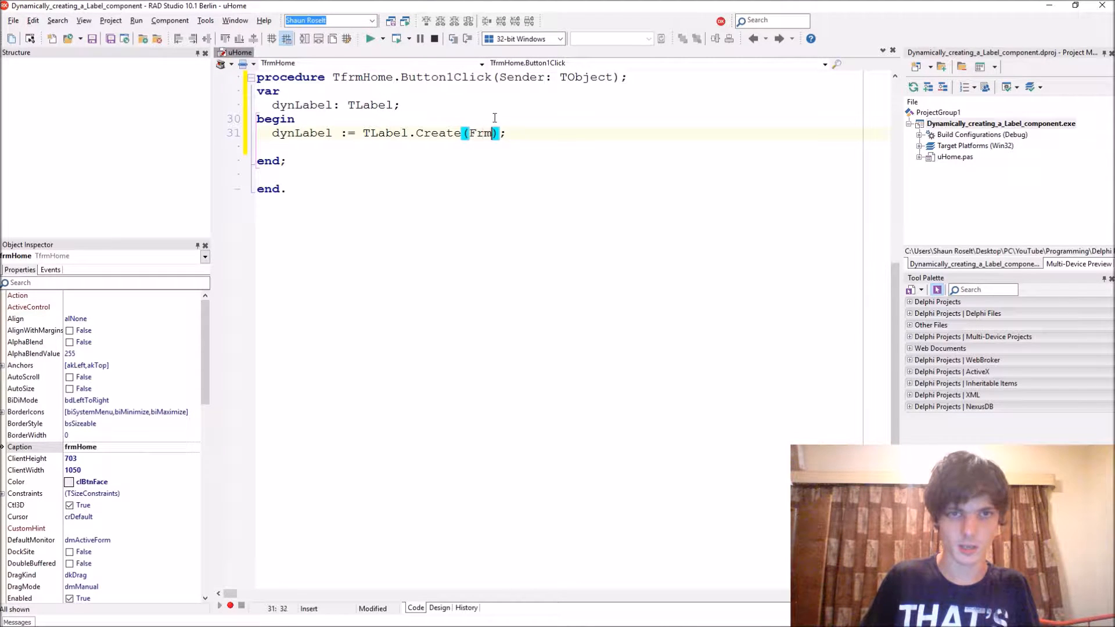
pyautogui.write('Home')
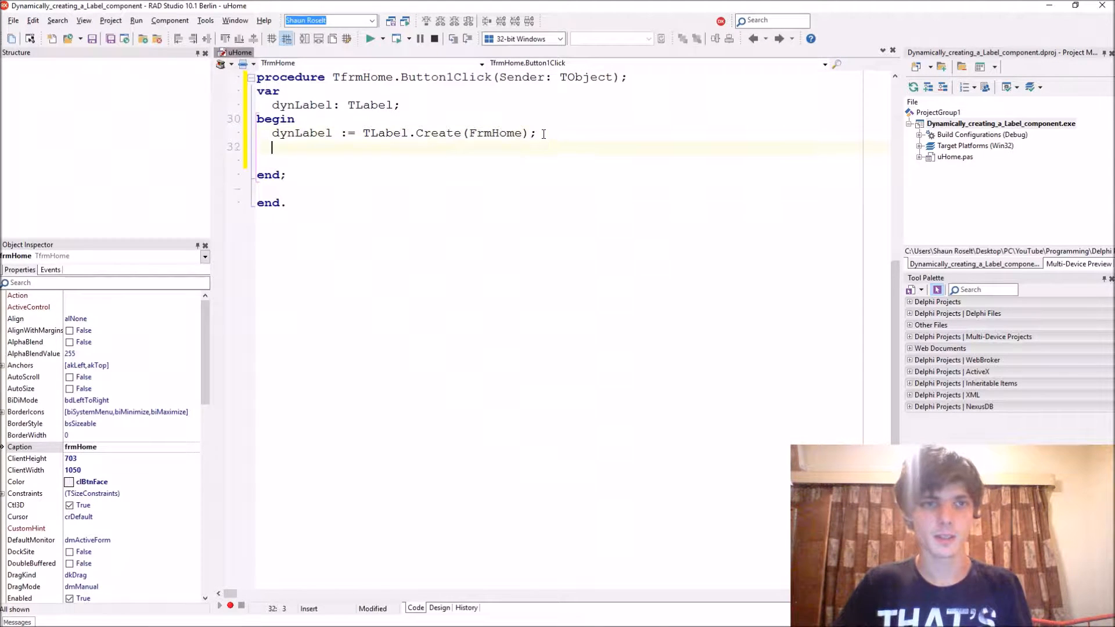
pyautogui.write('dyn')
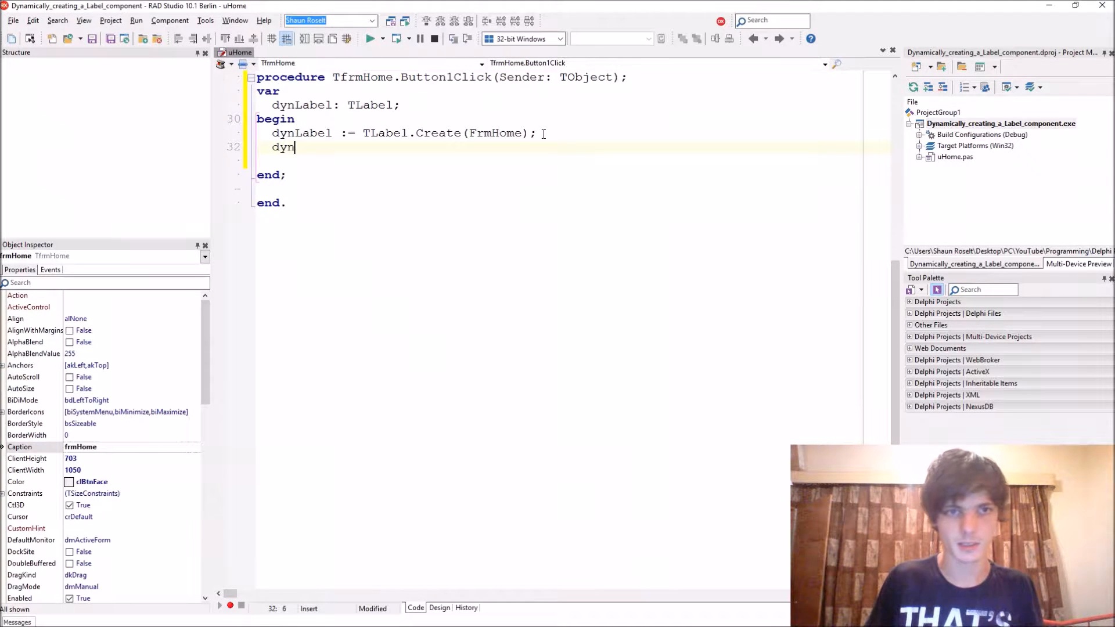
pyautogui.write('Label.par')
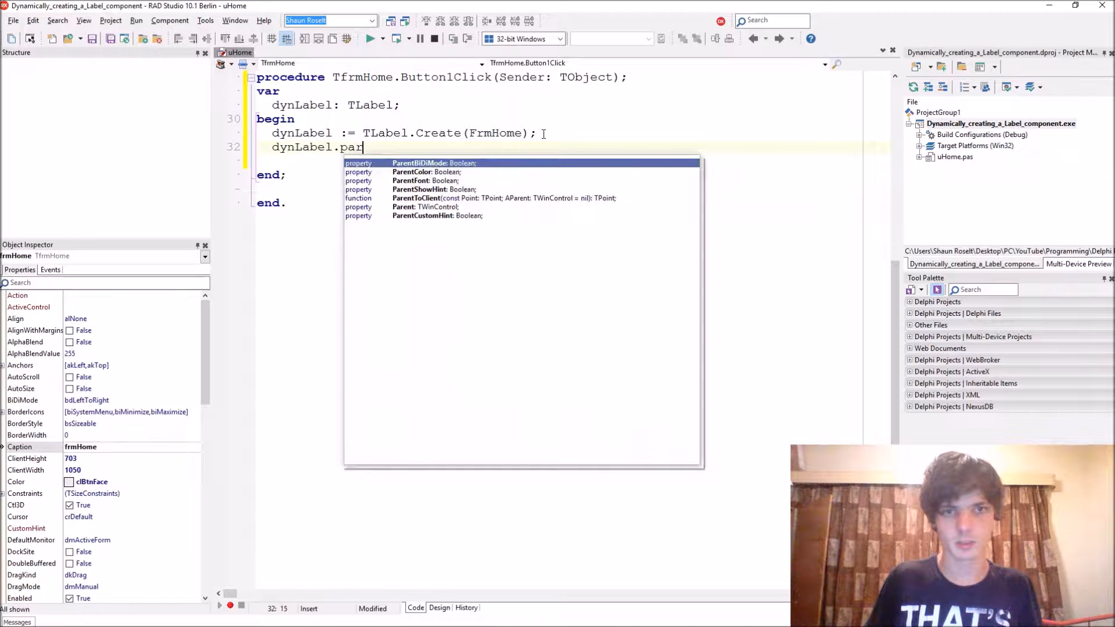
pyautogui.write('ent')
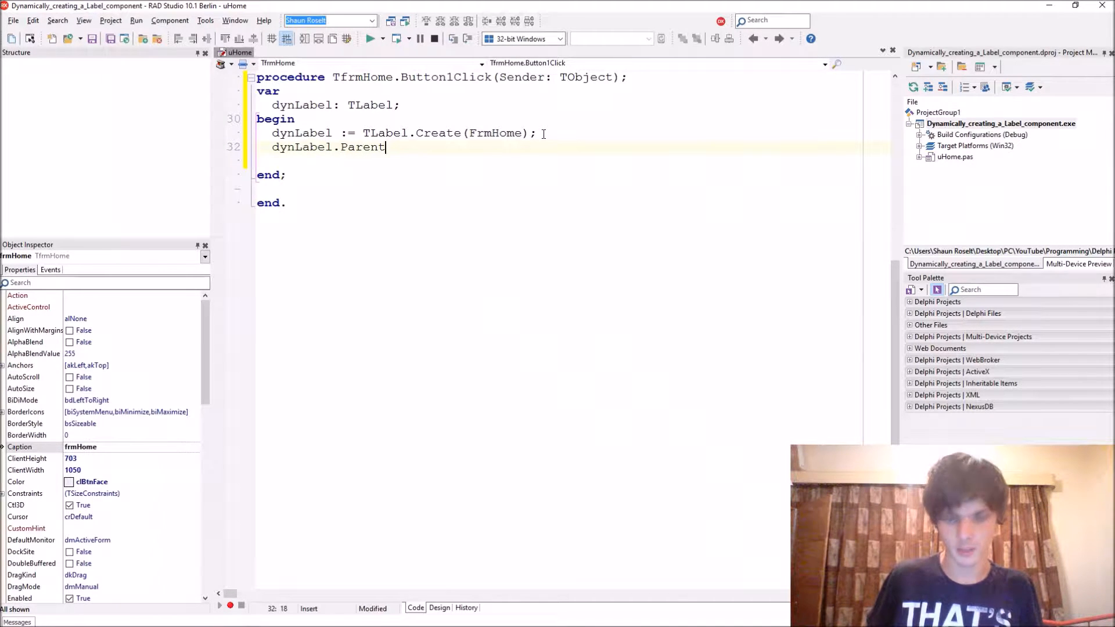
pyautogui.write(':= pnl')
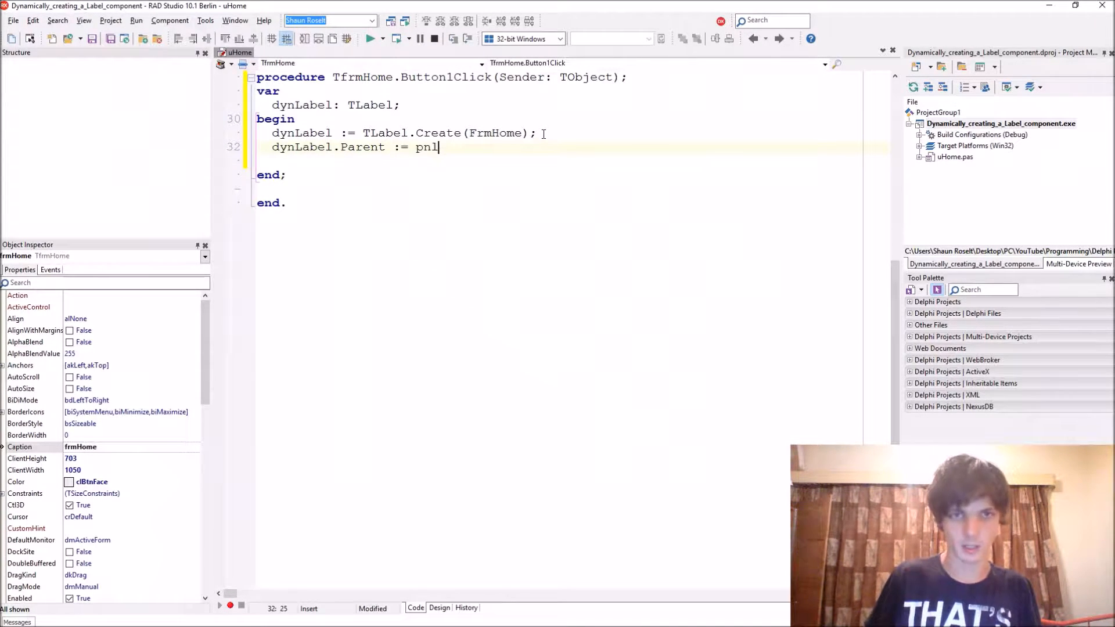
pyautogui.write('P')
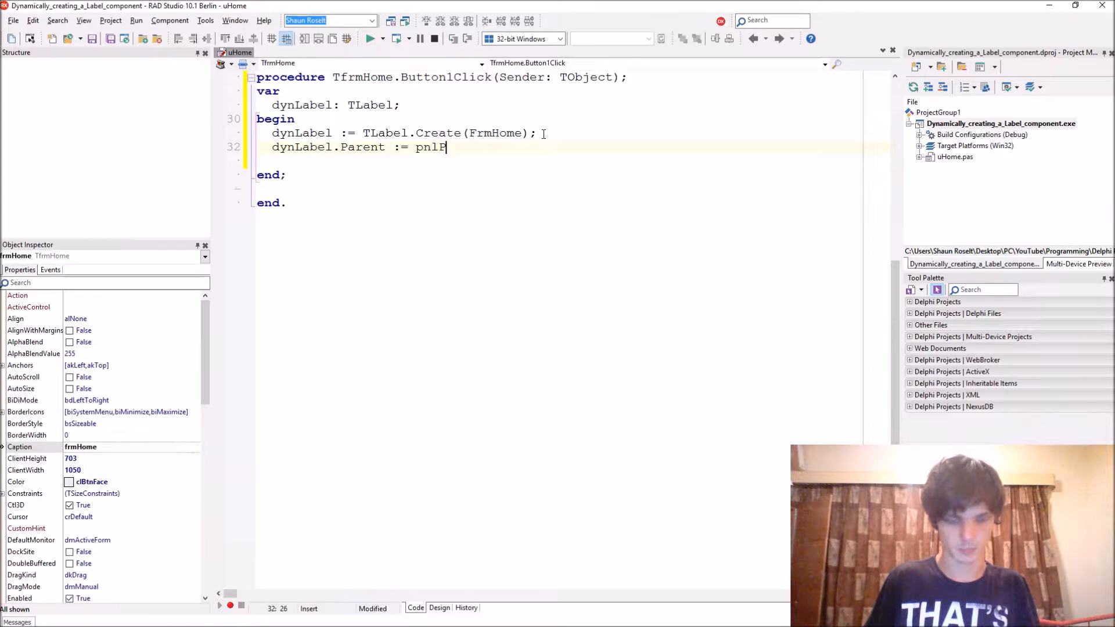
pyautogui.write('arent;')
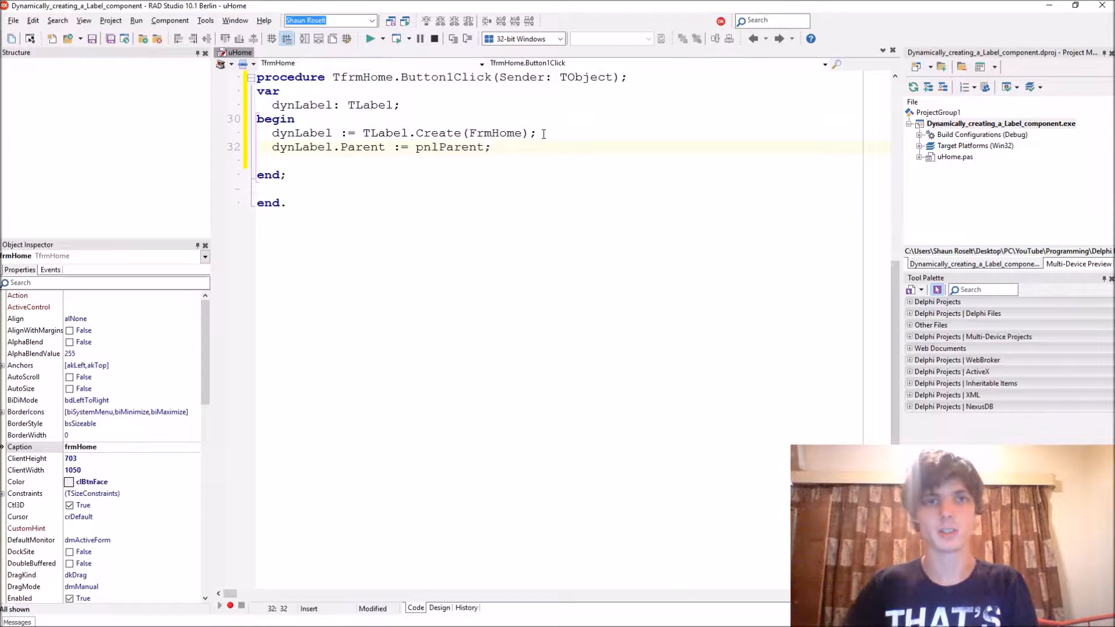
pyautogui.click(439, 608)
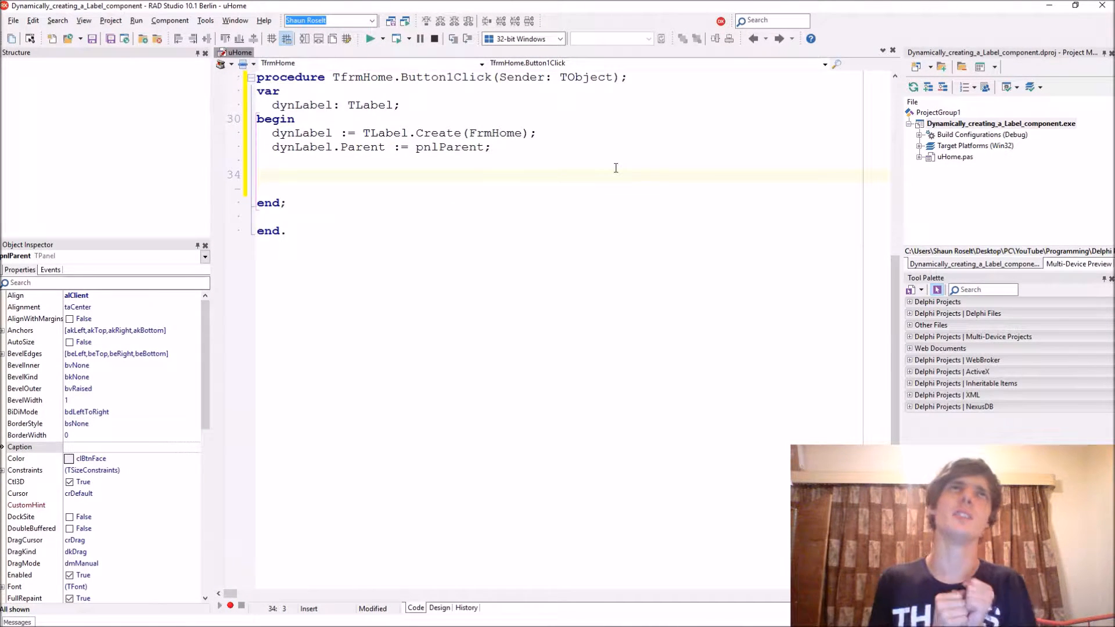
# Set dynLabel.Align := alTop and dynLabel.Font.Size := 20 in the handler
pyautogui.write("'dyn")
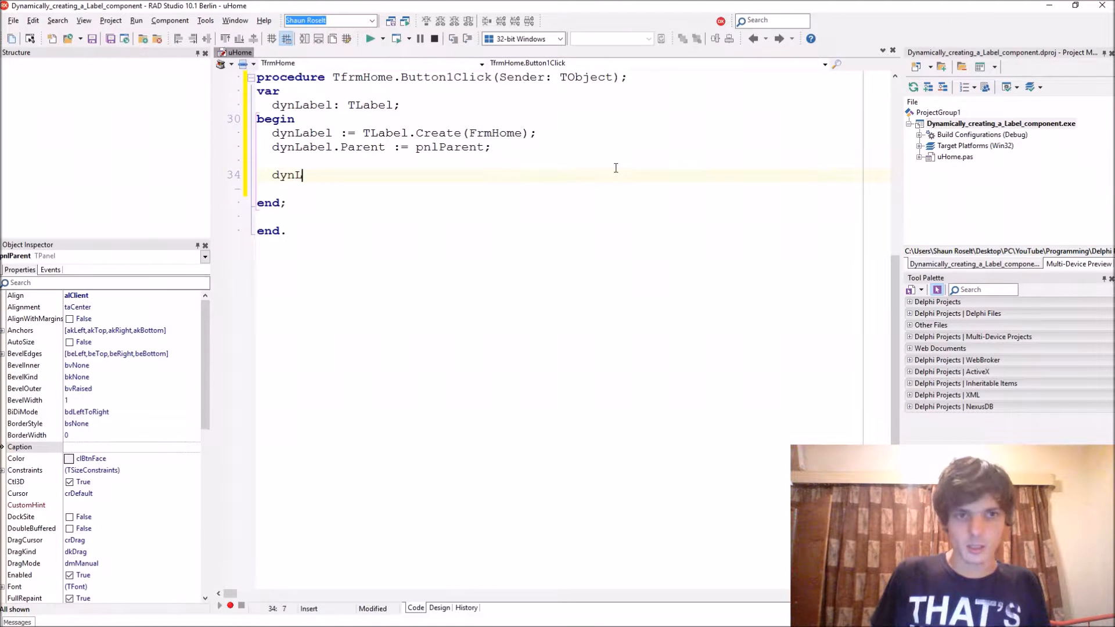
pyautogui.write('abel')
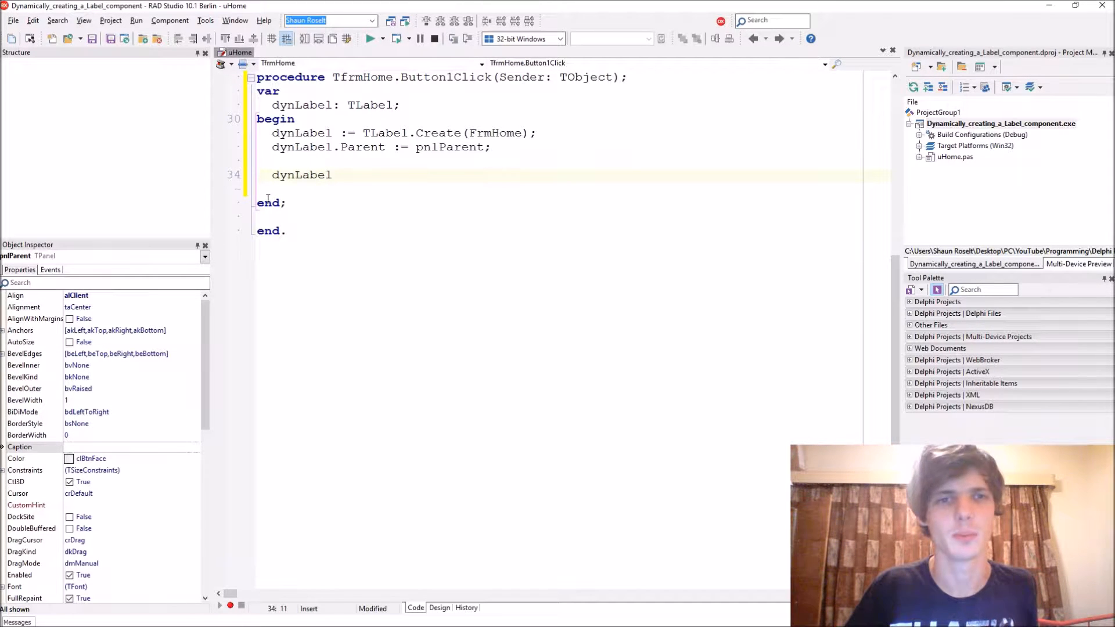
pyautogui.write('al')
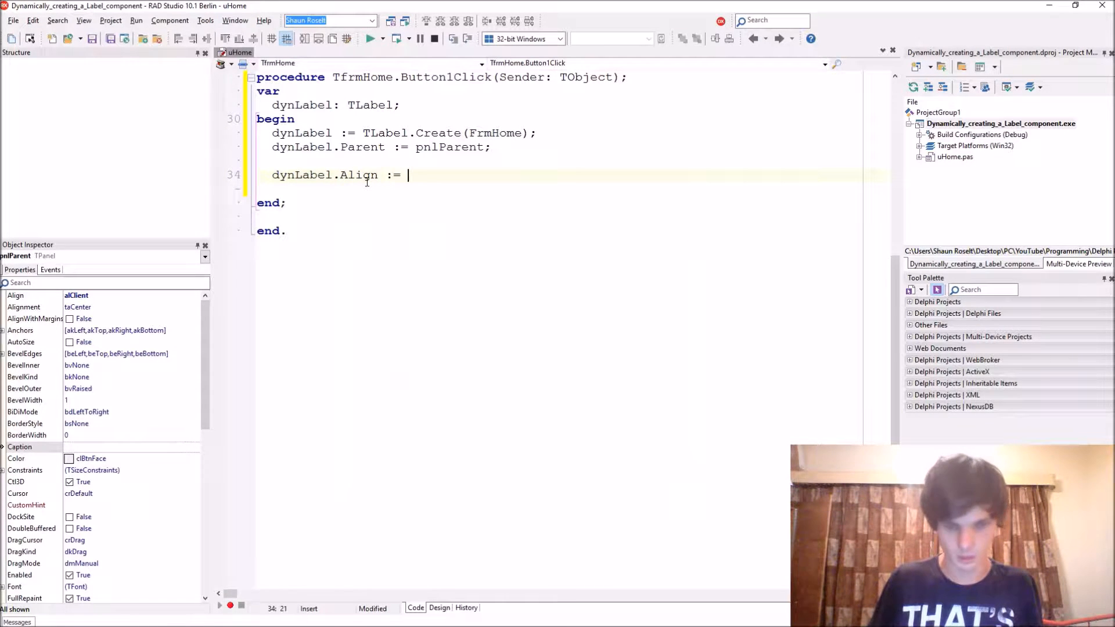
pyautogui.write('alTop;')
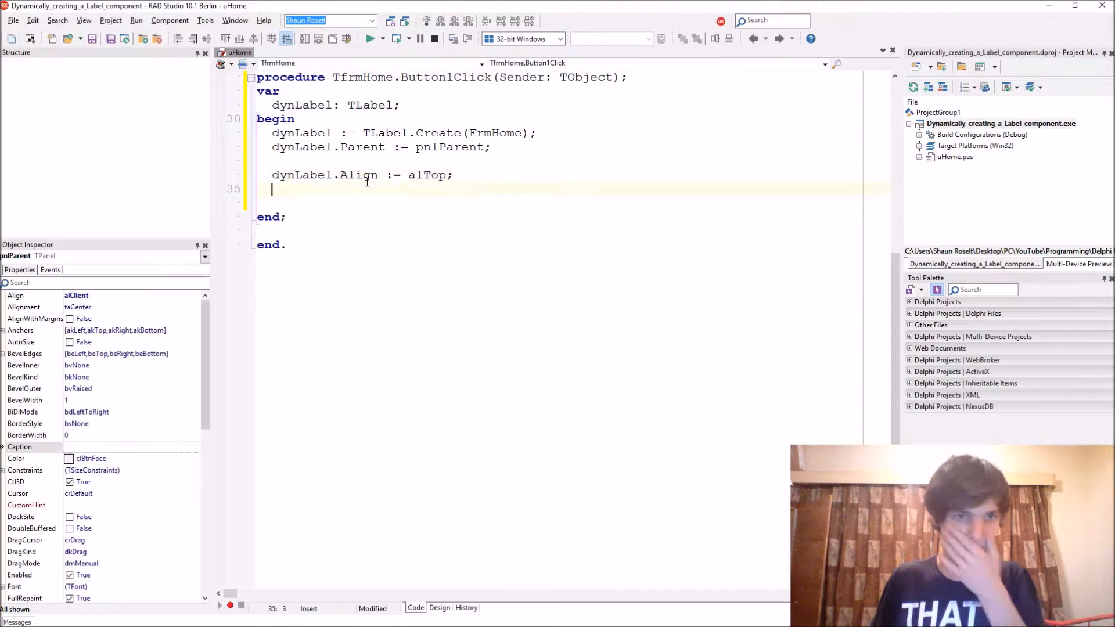
pyautogui.write('dynLabel.Font.Size')
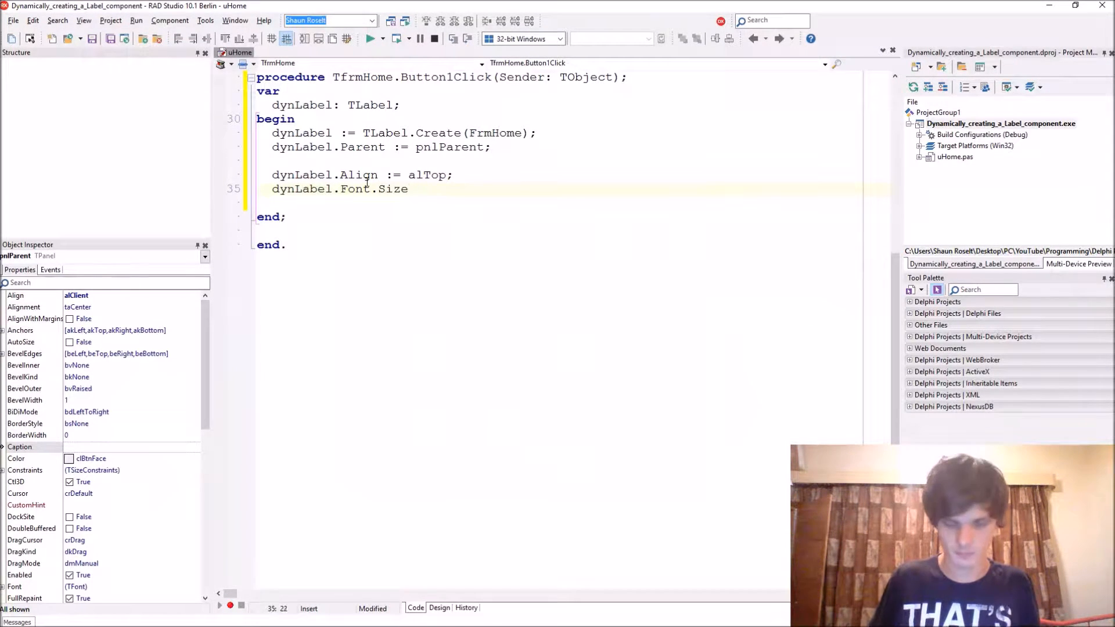
pyautogui.write(':= 20;')
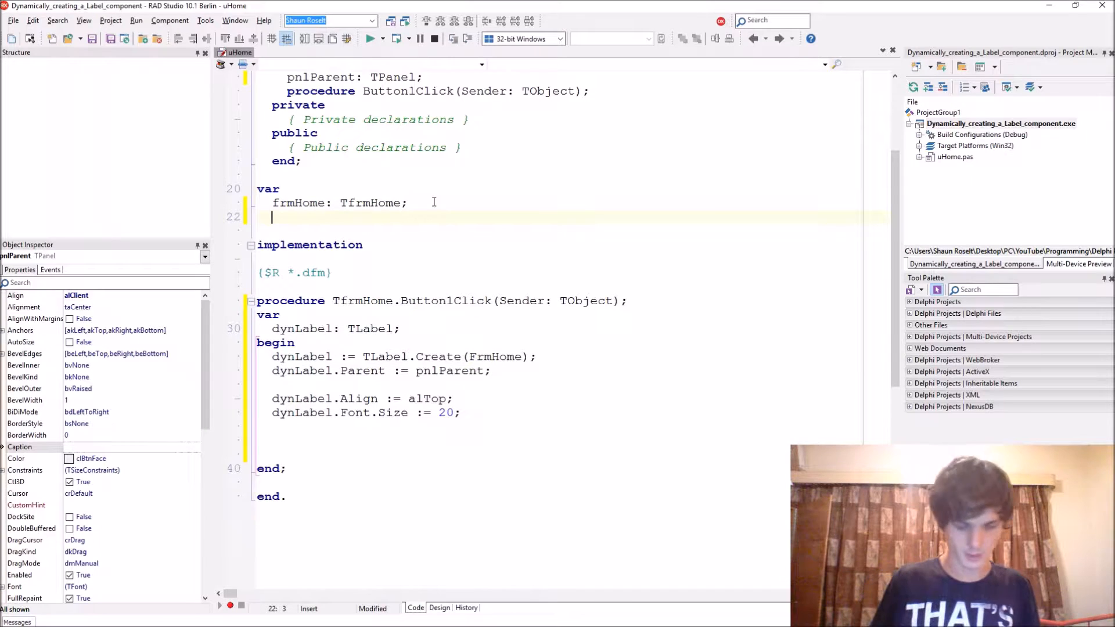
# Declare a global iCount: Integer under the form variable, glancing at the form's Events list
pyautogui.write('iCount: I')
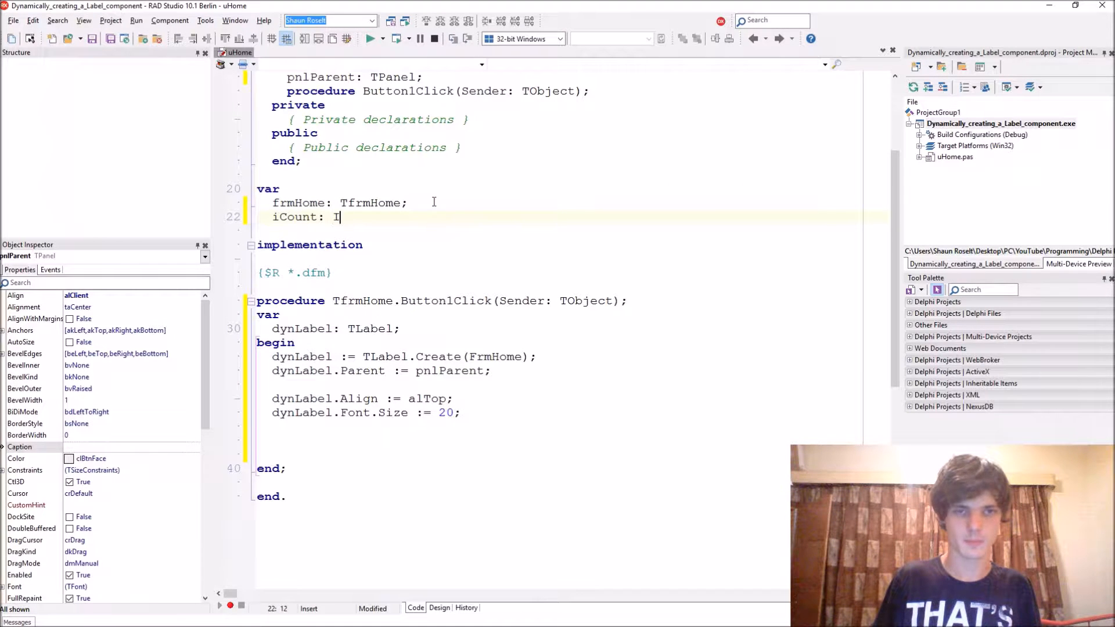
pyautogui.write('nteger;')
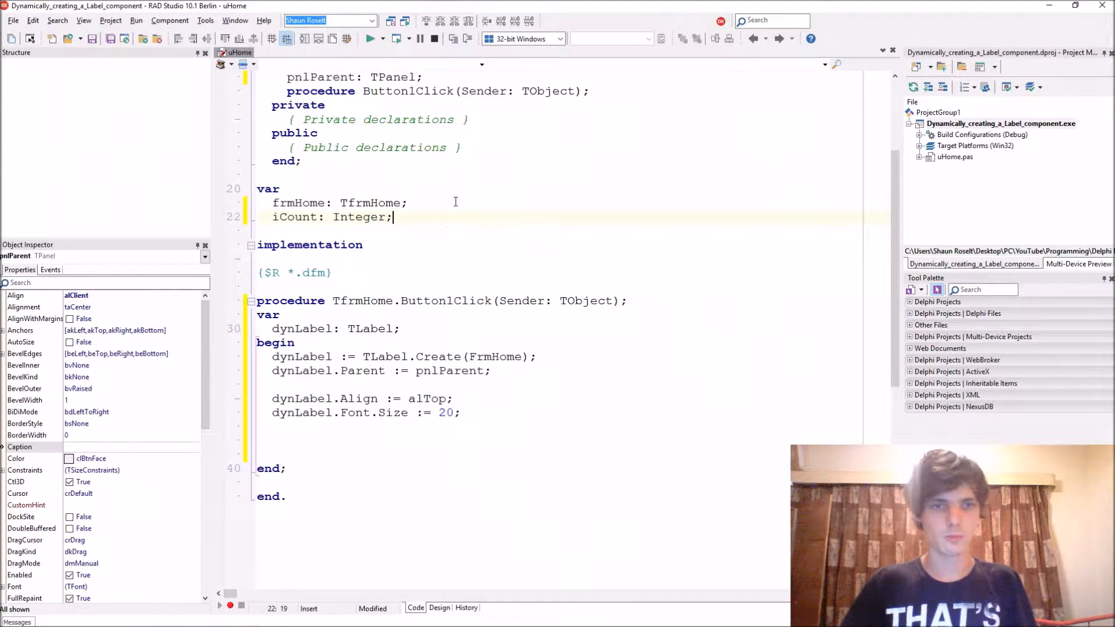
pyautogui.click(439, 608)
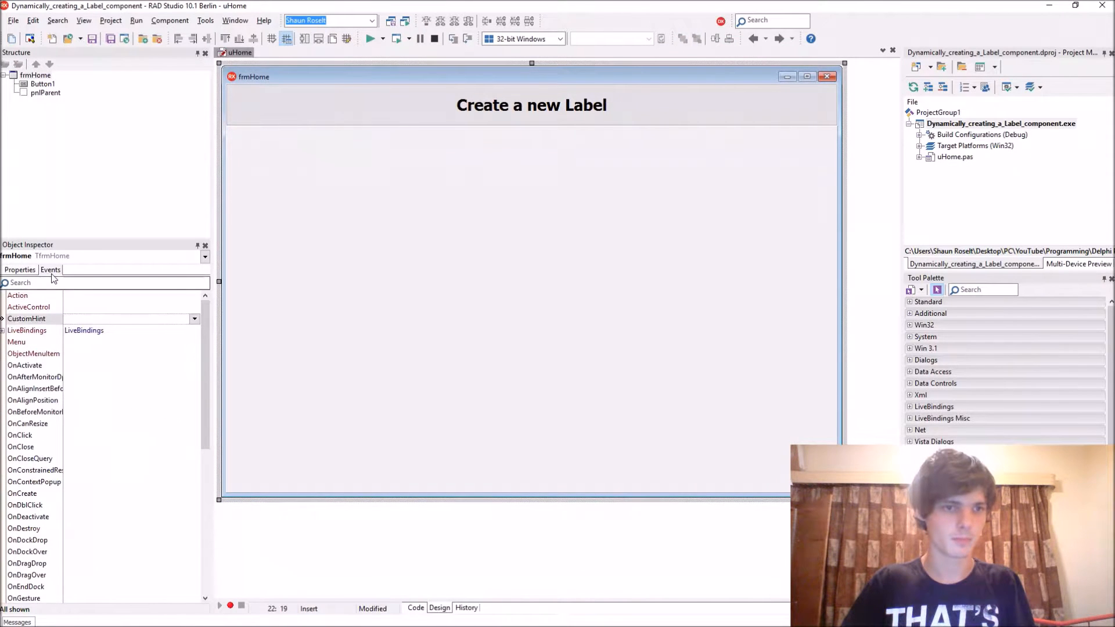
pyautogui.scroll(-3)
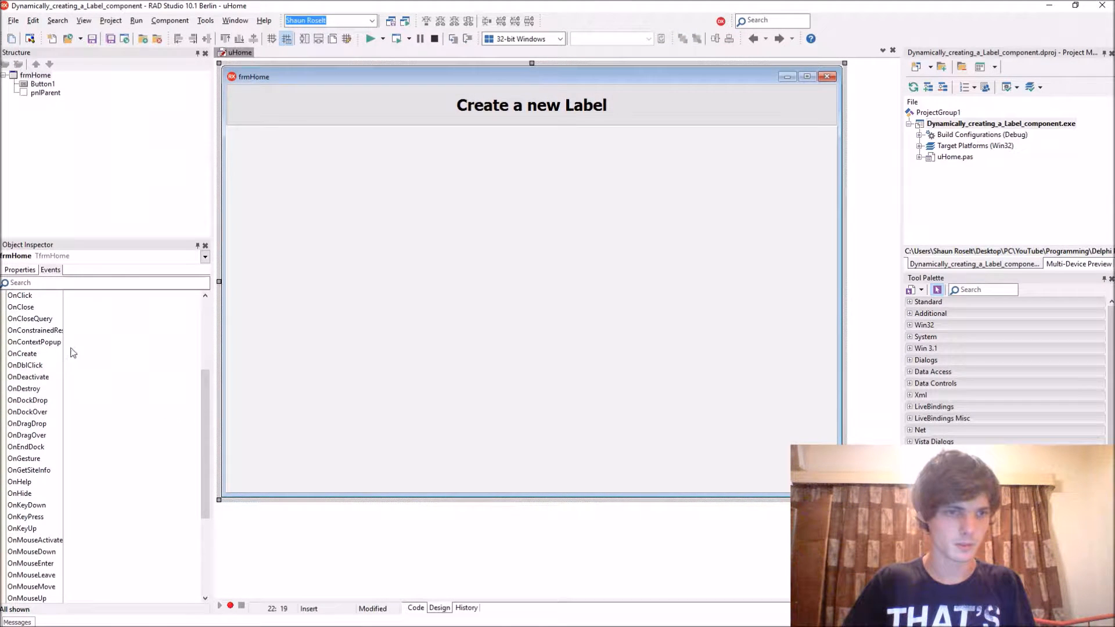
pyautogui.click(416, 608)
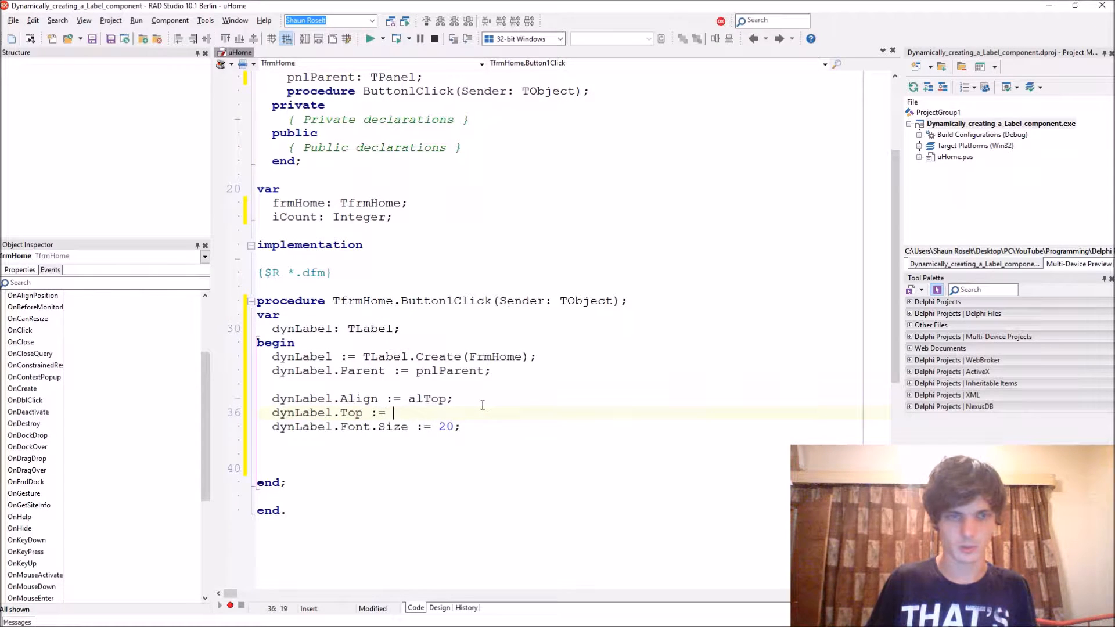
# Finish dynLabel.Top := pnlParent.Height to place each label at the panel's height
pyautogui.write('pnl')
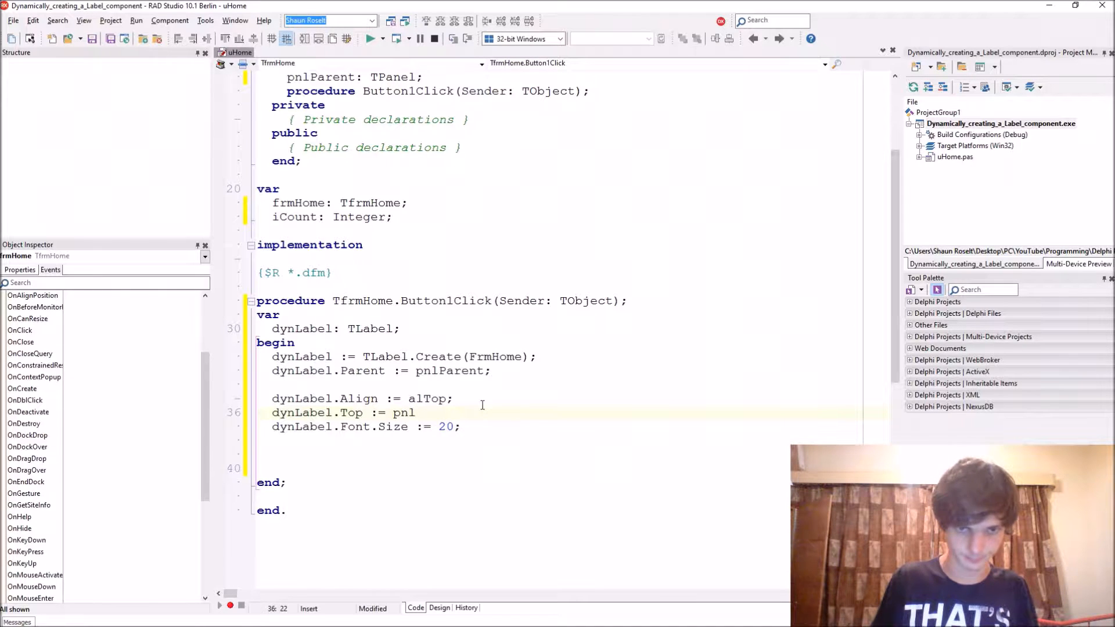
pyautogui.write('Parent.')
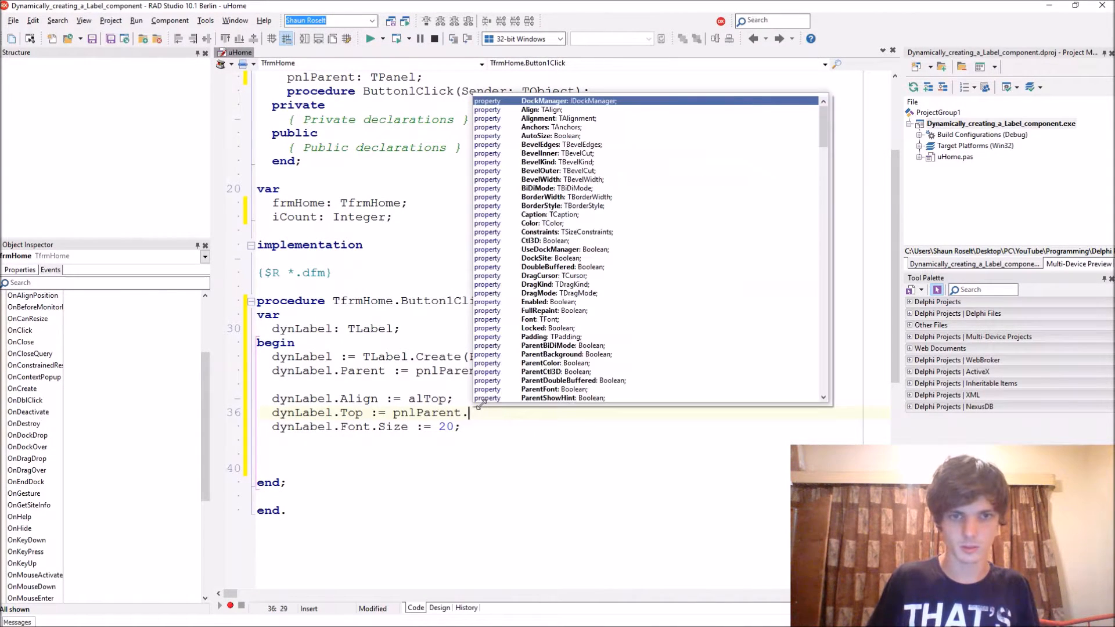
pyautogui.write('Height;')
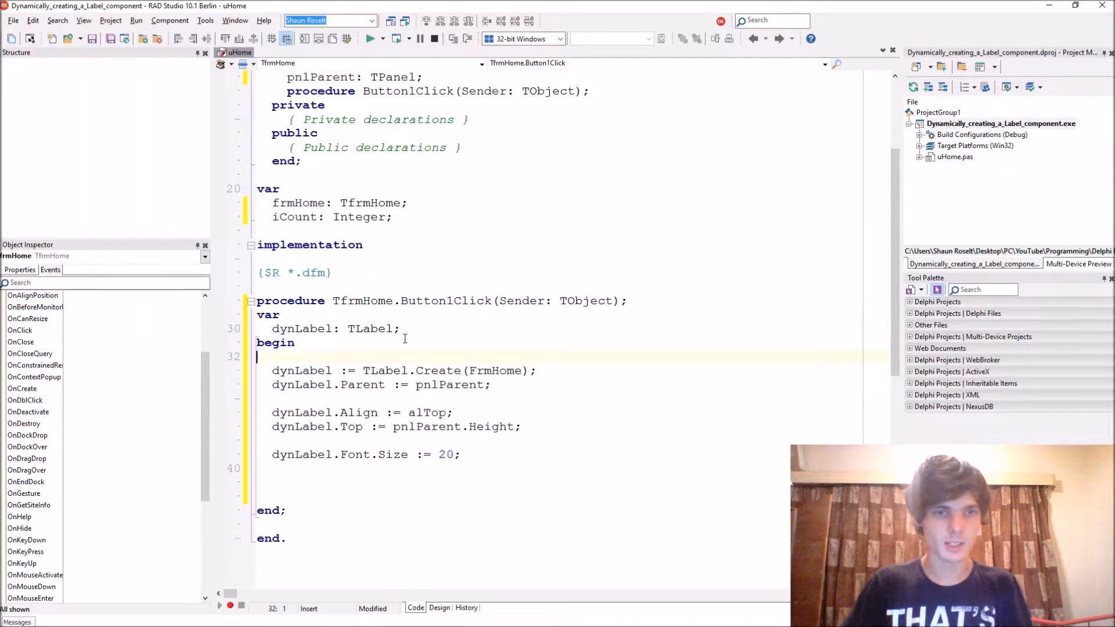
# Add inc(iCount) at the top of Button1Click to count each created label
pyautogui.write('inc')
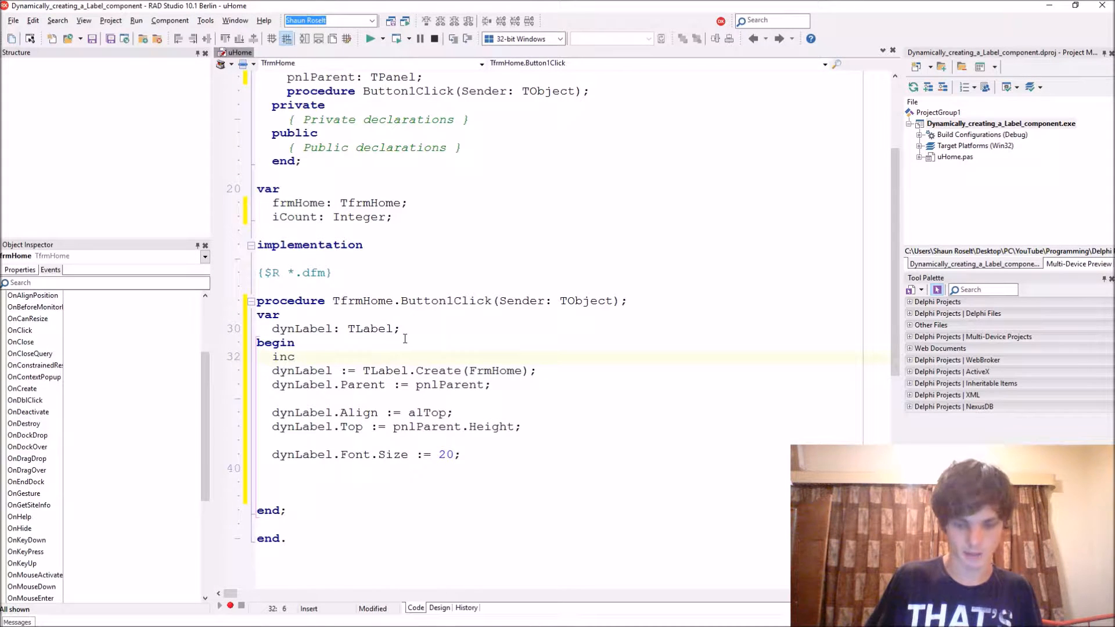
pyautogui.write('(')
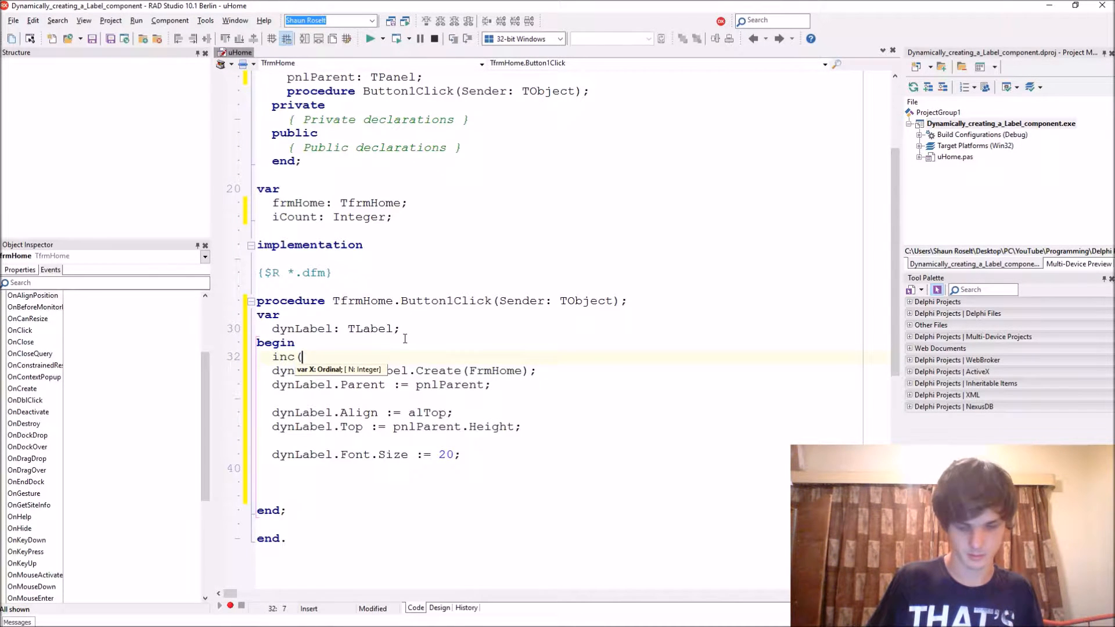
pyautogui.write('iC')
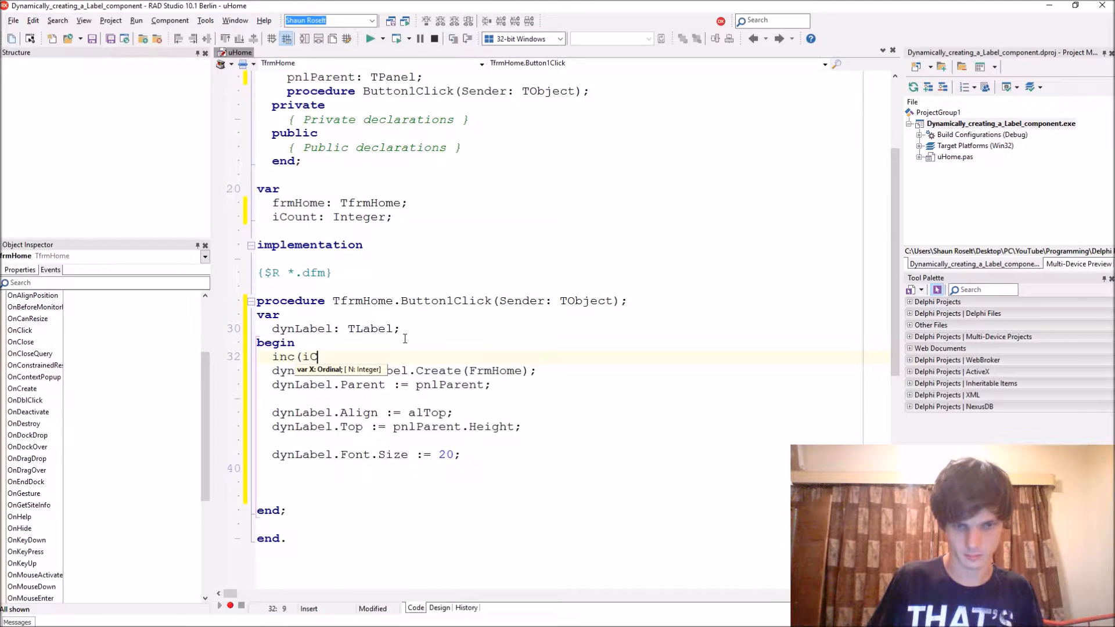
pyautogui.write('ount)')
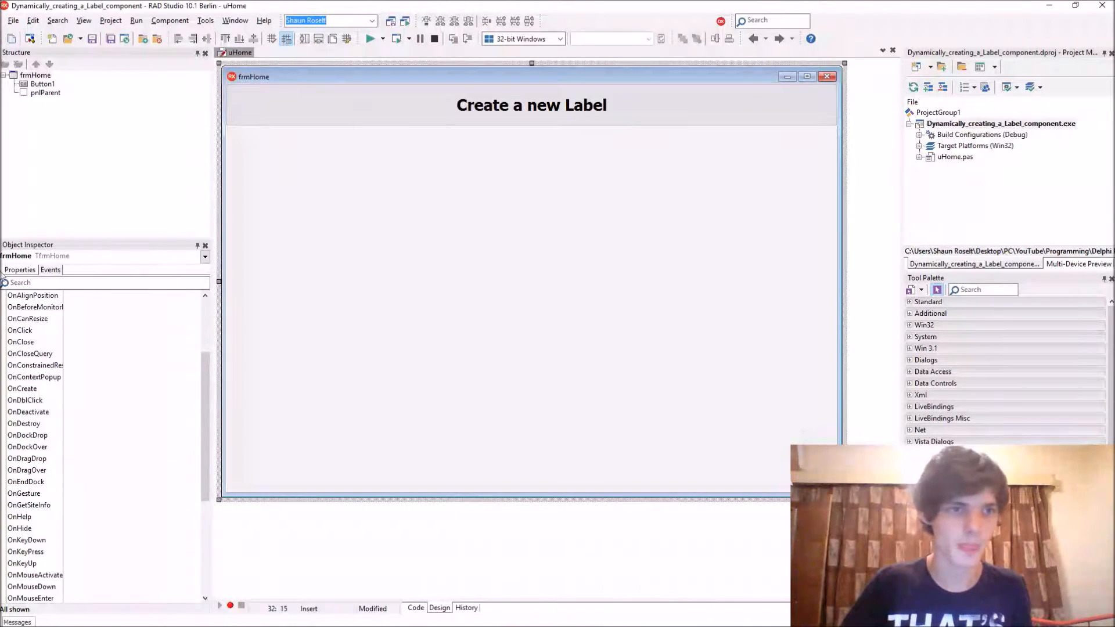
# Create a FormCreate handler that sets iCount := 0, then compile the project
pyautogui.scroll(-3)
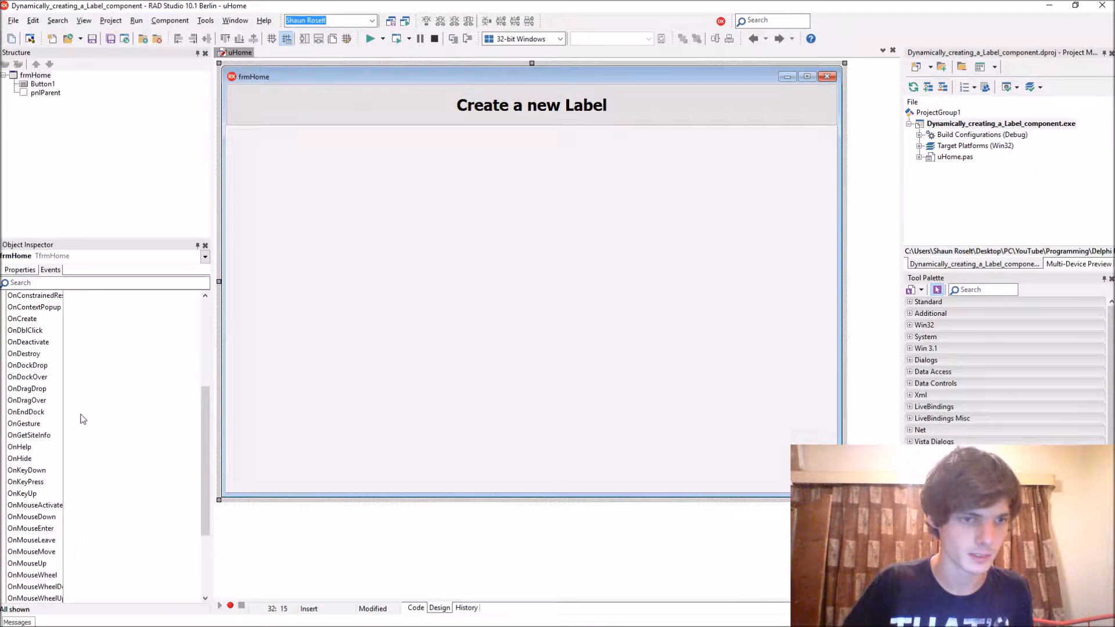
pyautogui.doubleClick(107, 318)
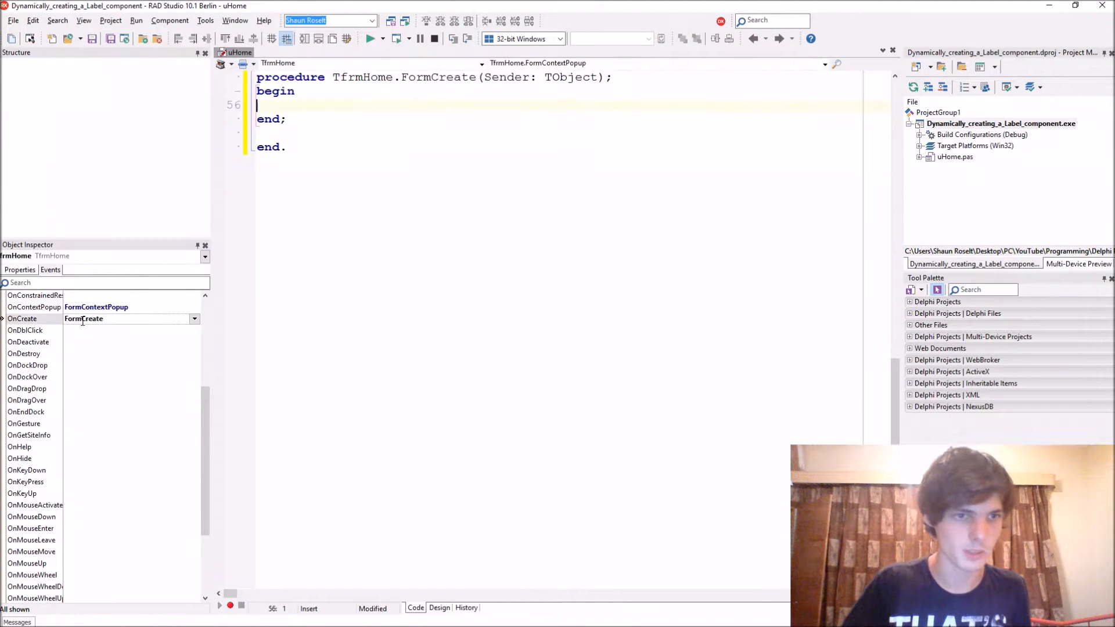
pyautogui.write('iCou')
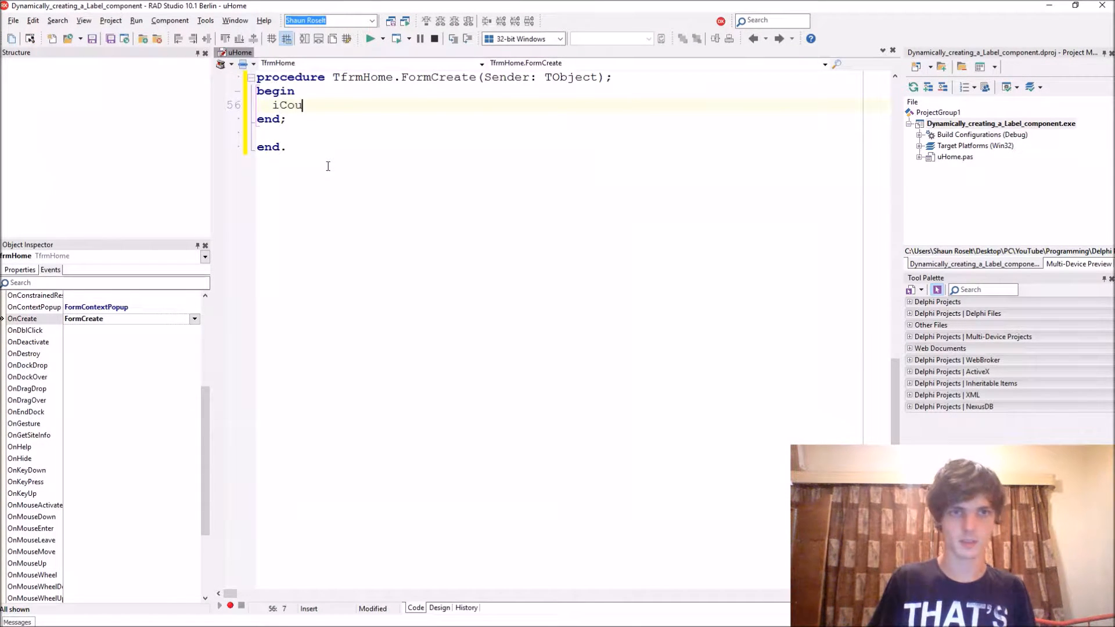
pyautogui.write('nt := 0;')
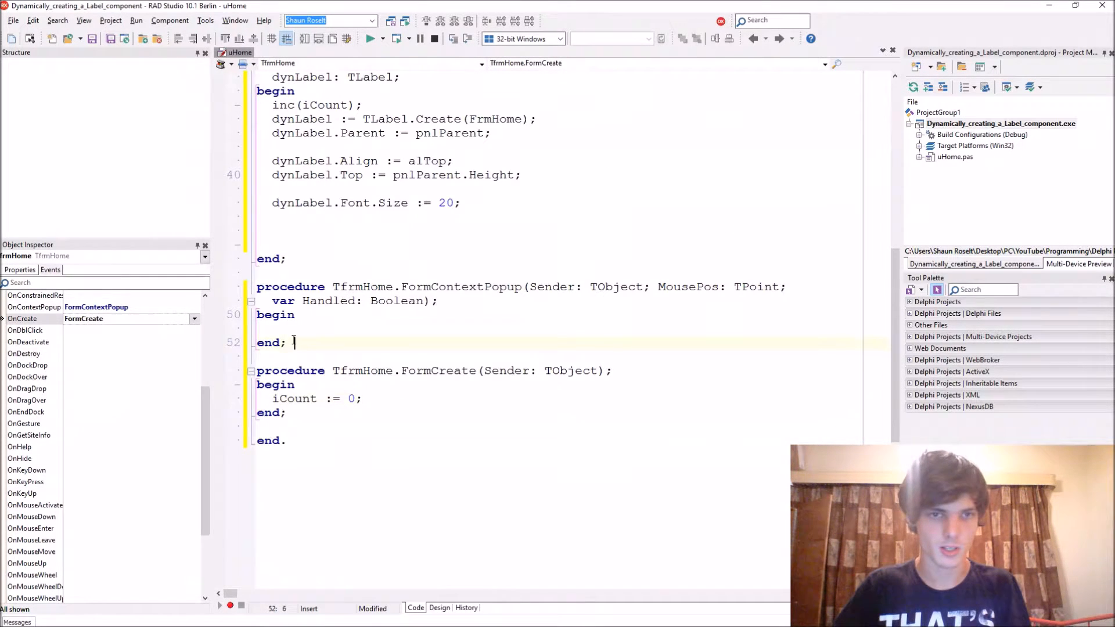
pyautogui.click(369, 38)
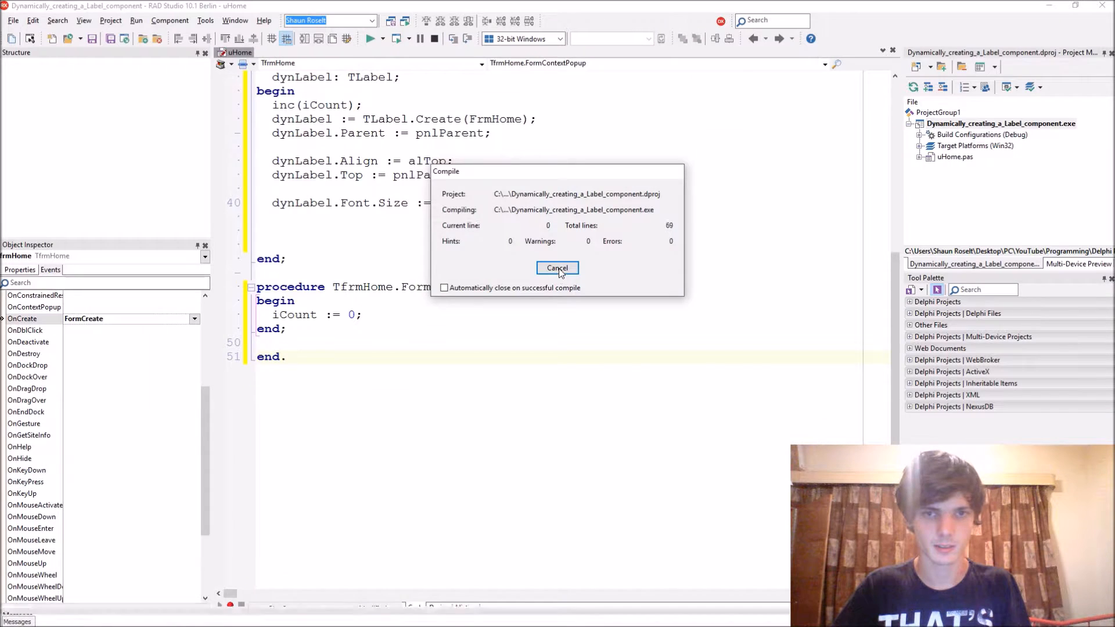
# Set dynLabel.Caption := 'Dynamic Label ' + iCount.ToString and rebuild
pyautogui.click(557, 268)
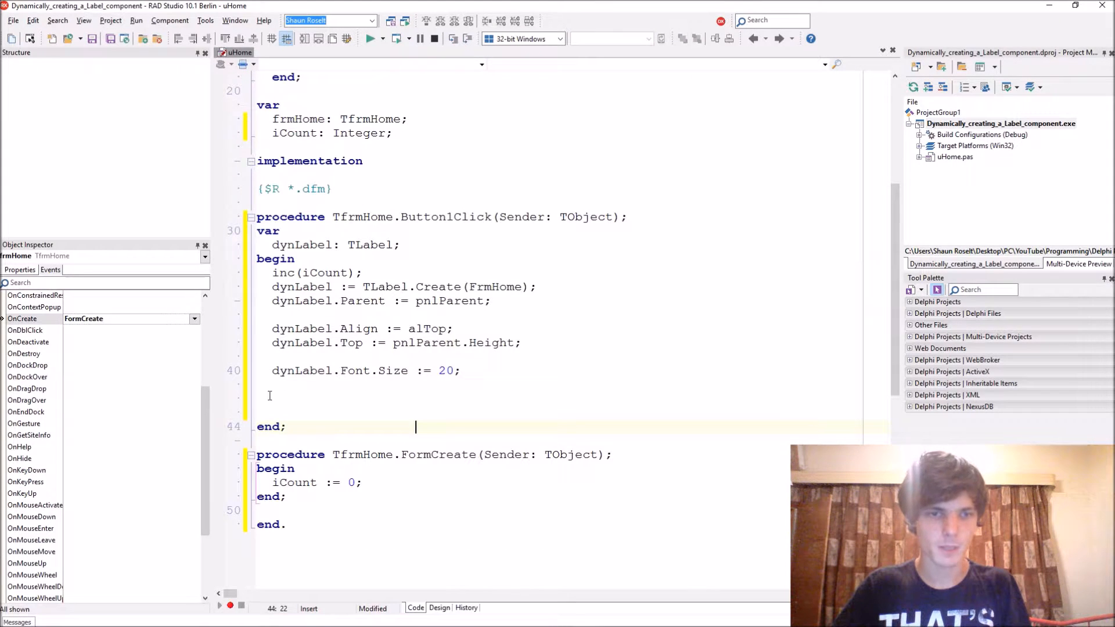
pyautogui.write('dynLabel.Caption')
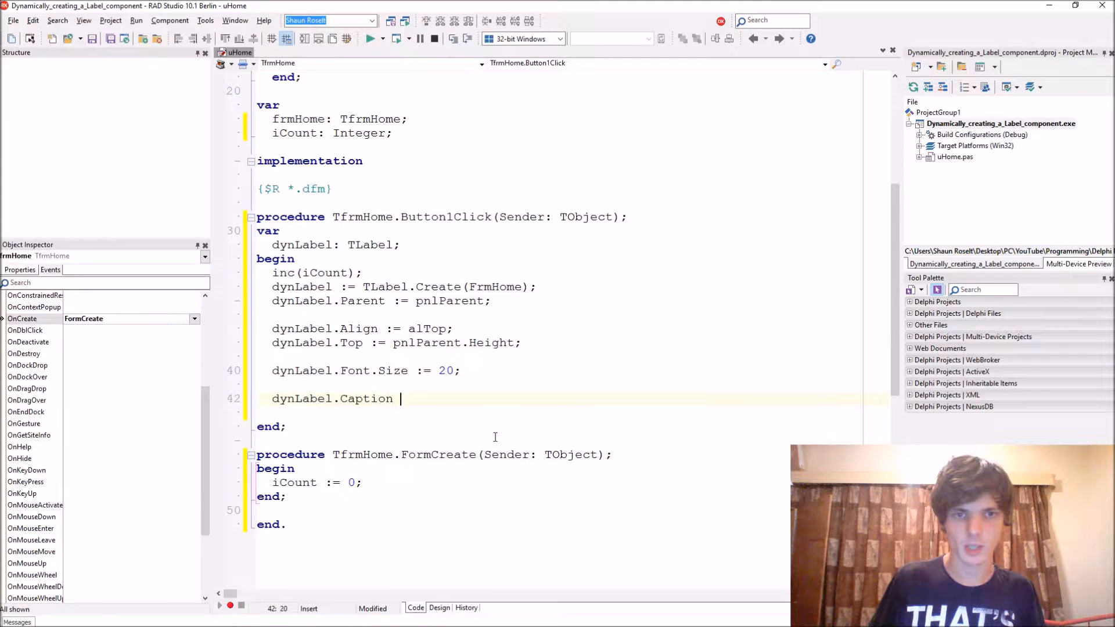
pyautogui.write(":= '")
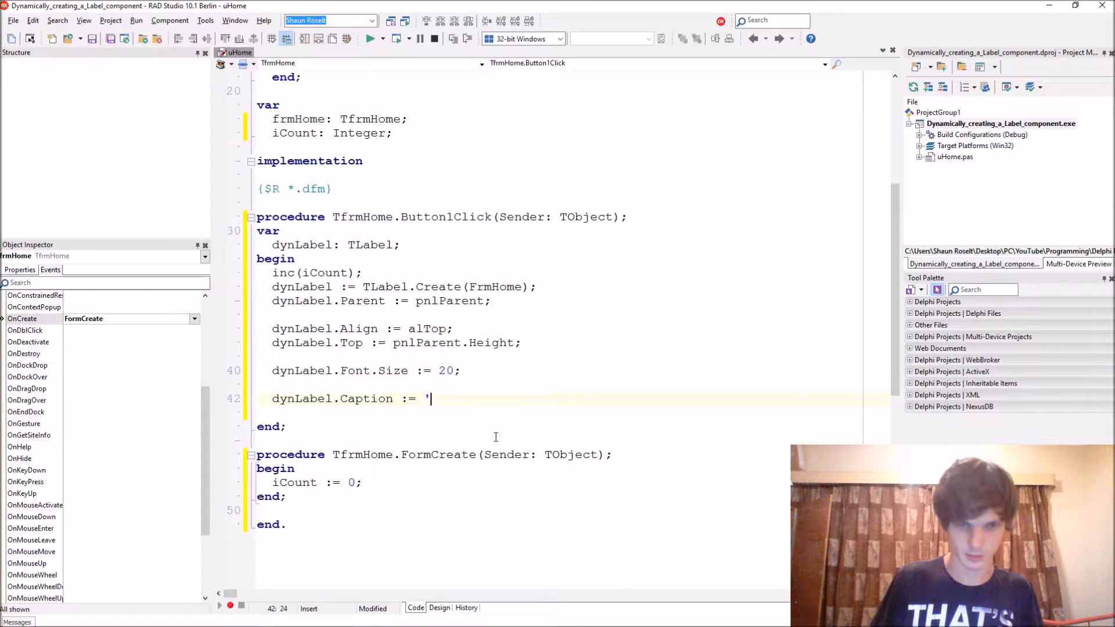
pyautogui.write('Dynami')
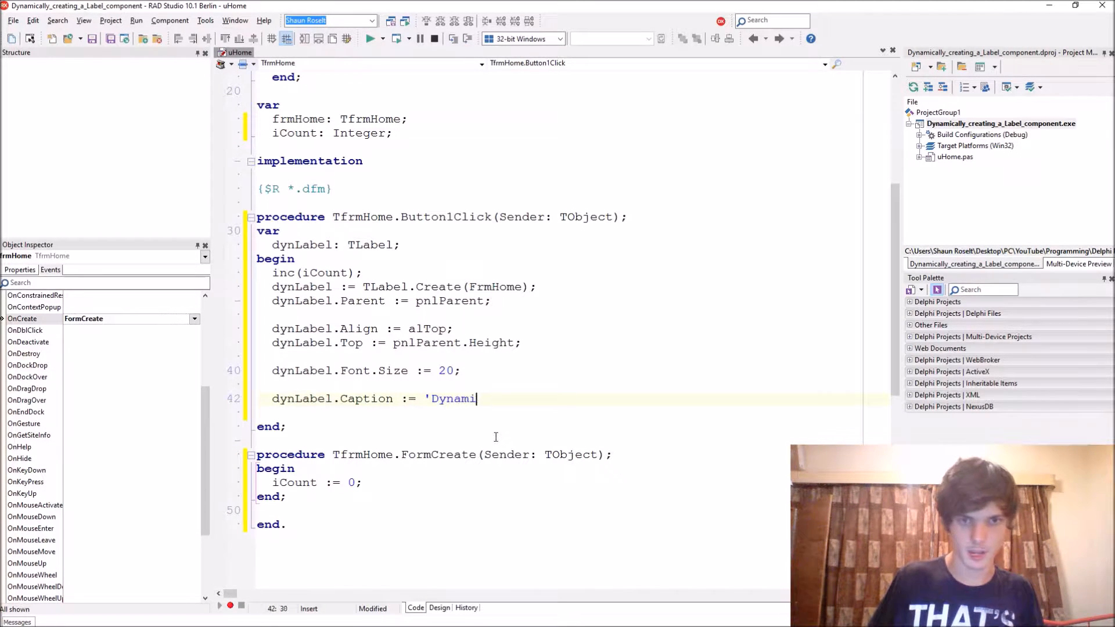
pyautogui.write("c Label ' +")
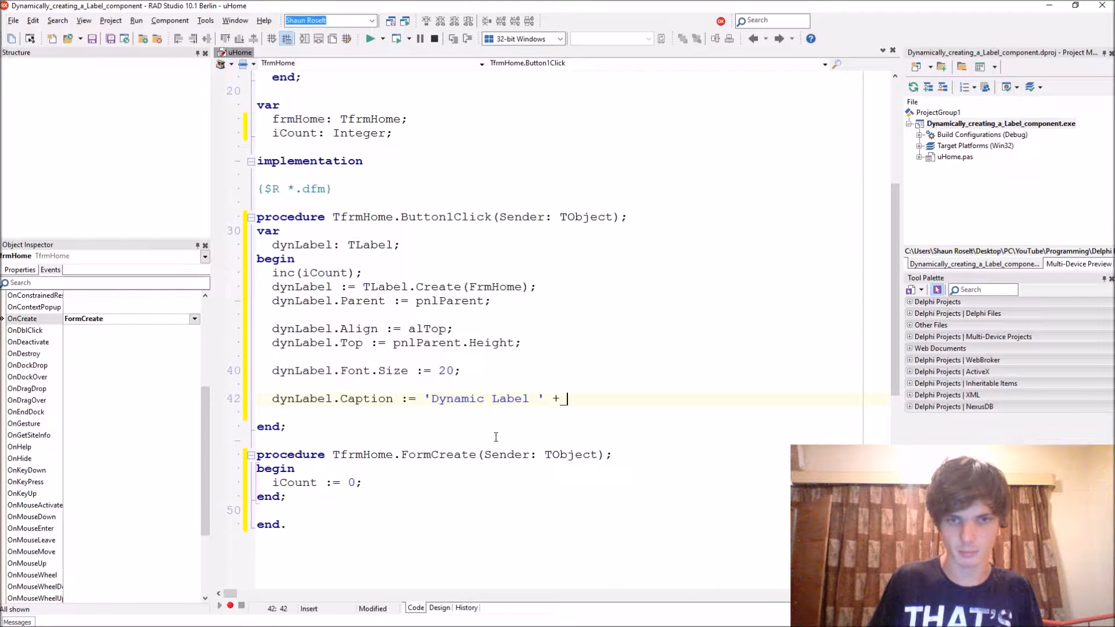
pyautogui.write('iCount.')
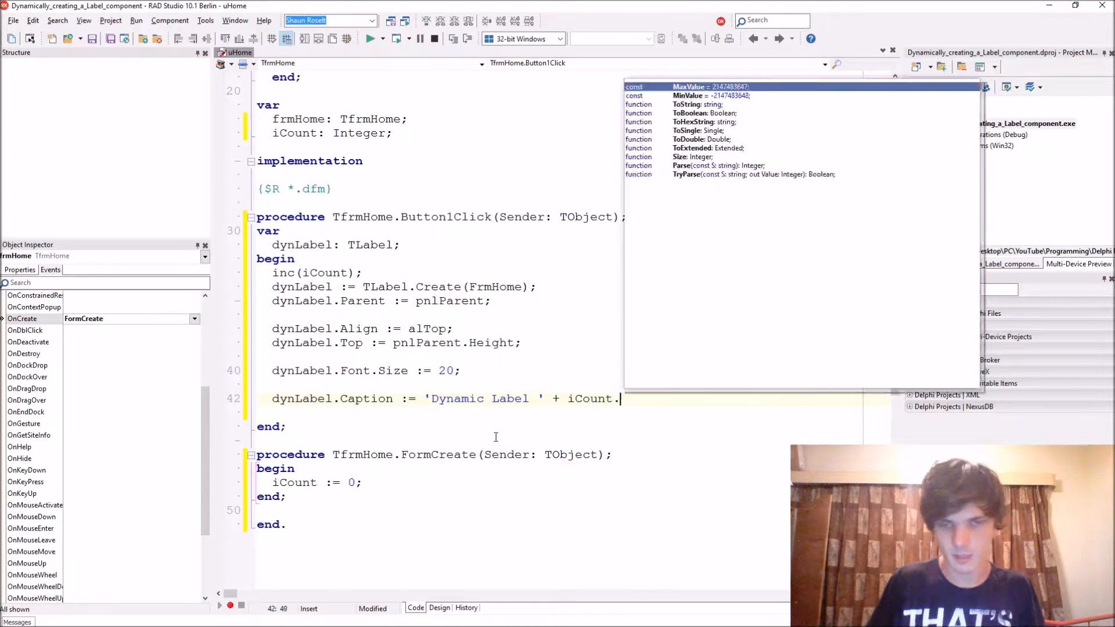
pyautogui.write('ToString;')
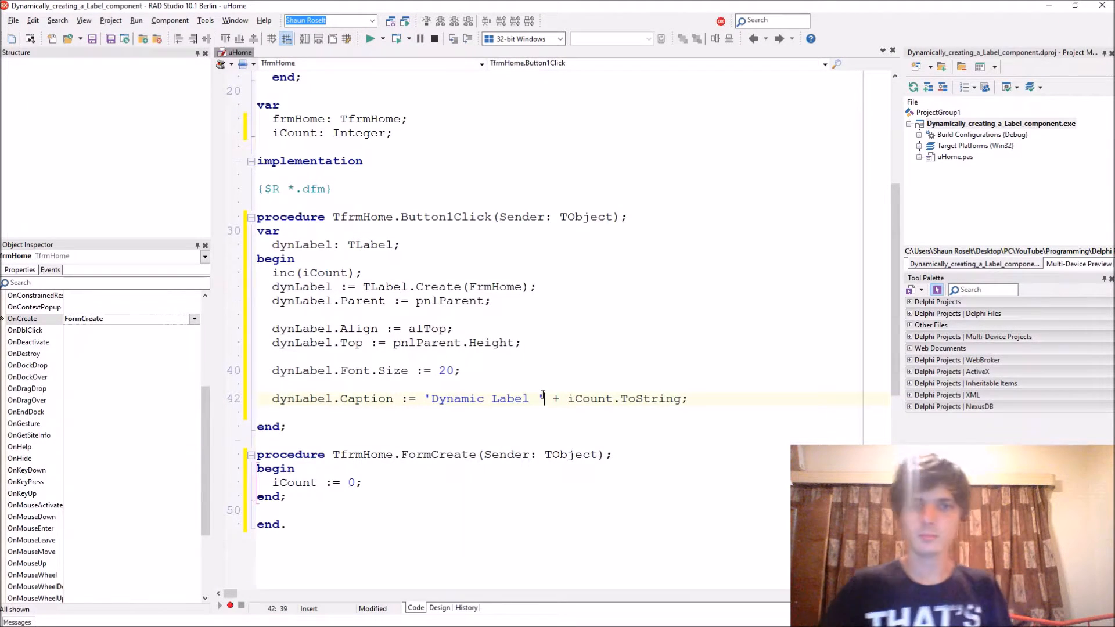
pyautogui.click(369, 38)
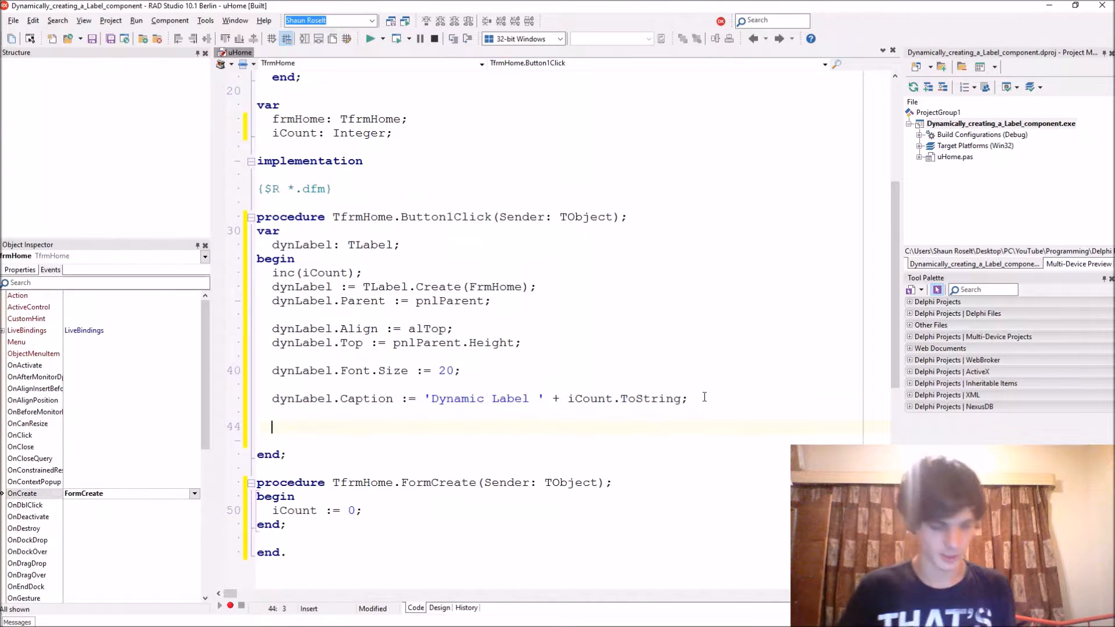
# Set dynLabel.Cursor := crHandPoint, checking the cursor values in the Object Inspector
pyautogui.write('dynLabel.')
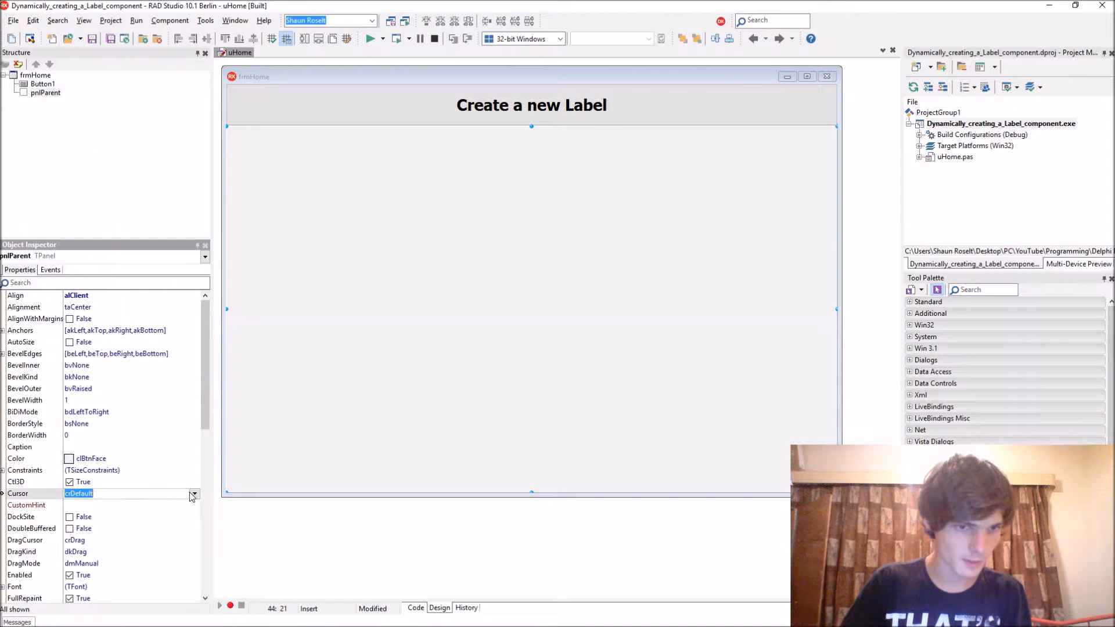
pyautogui.click(193, 494)
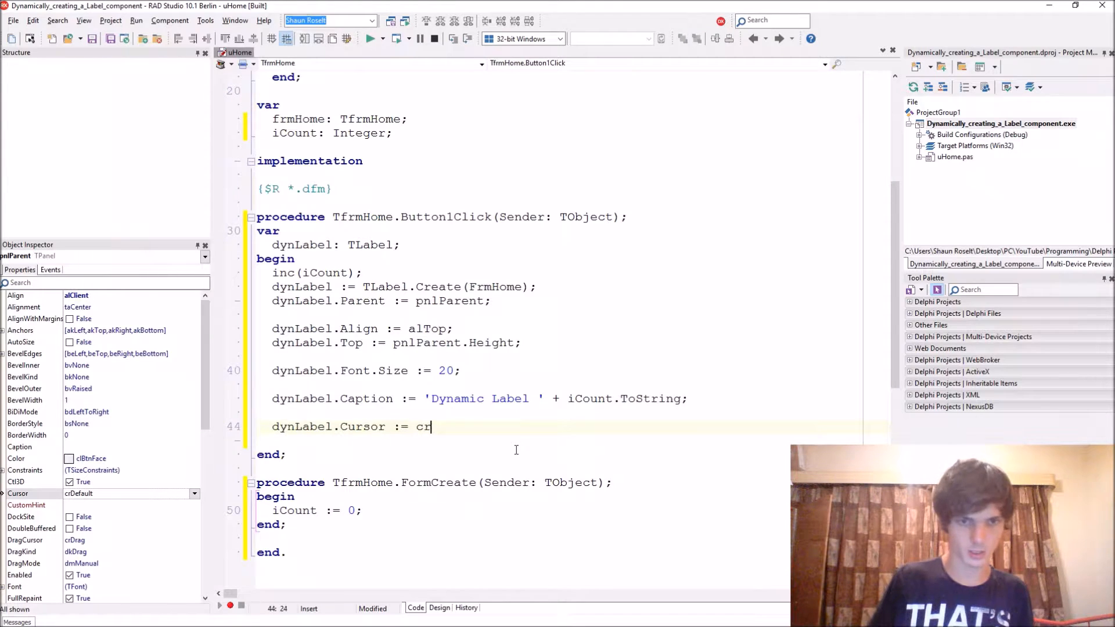
pyautogui.write('HandPoi')
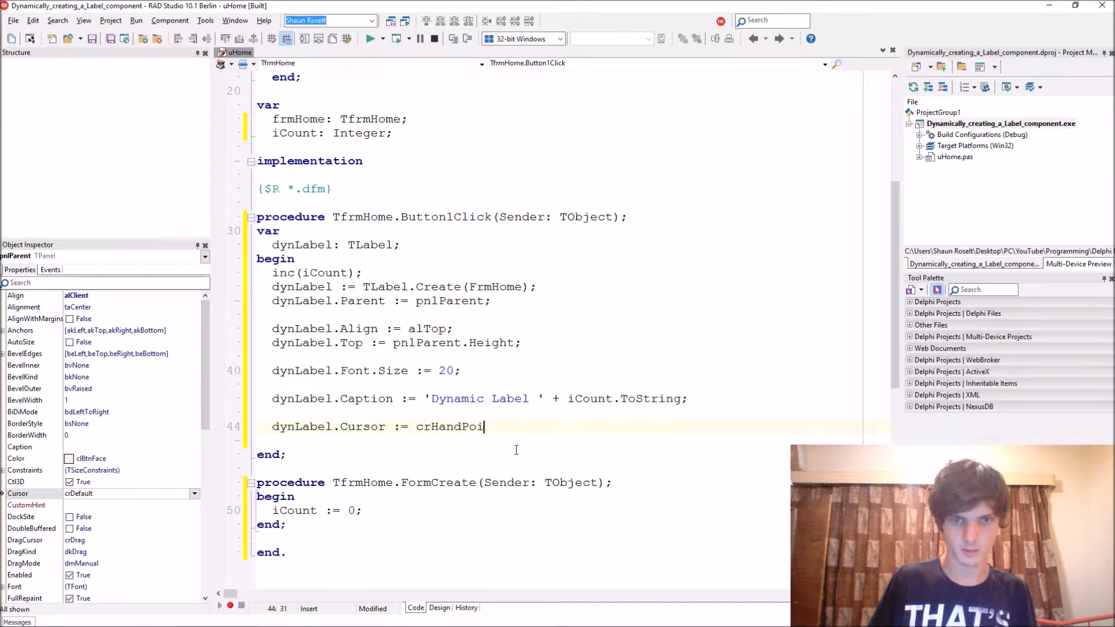
pyautogui.write('nt;')
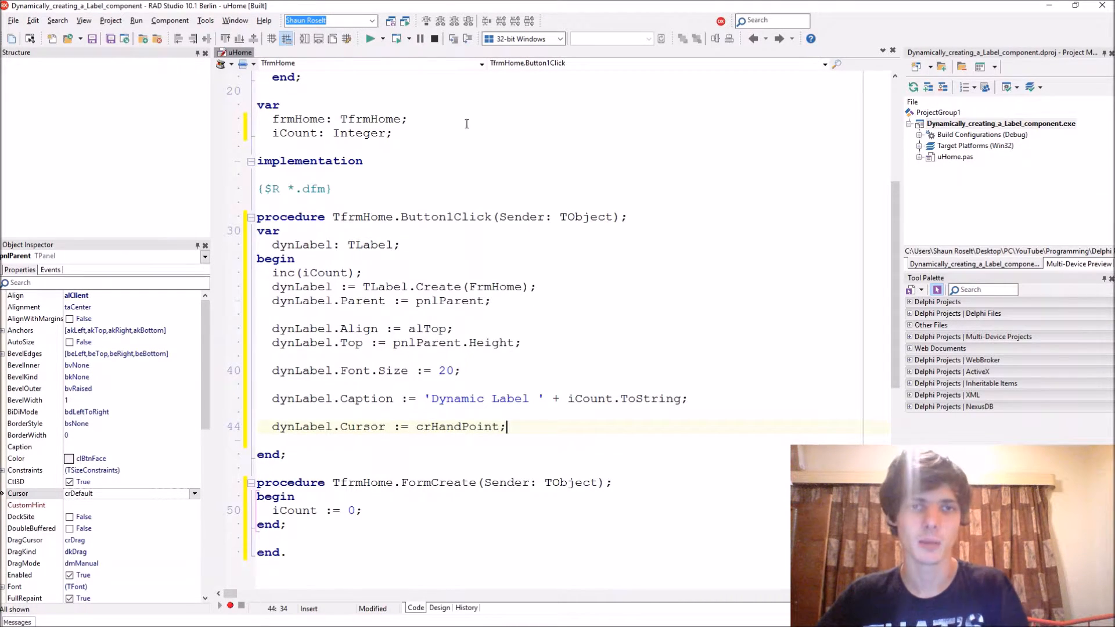
pyautogui.click(440, 608)
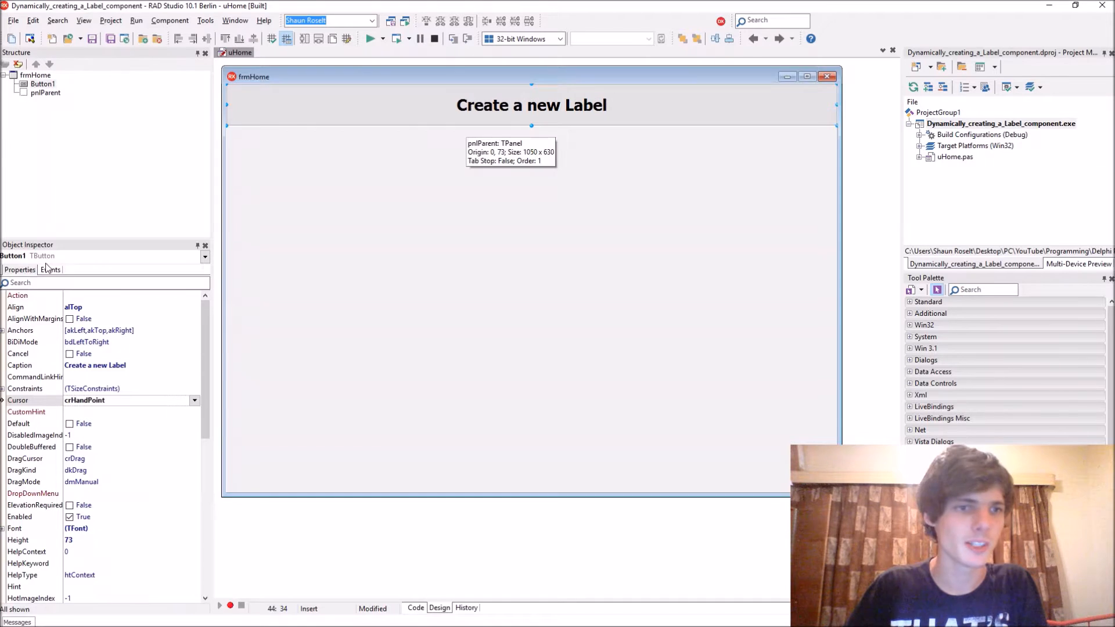
# Declare public procedure dynLabelClick(Sender: TObject) in the form class
pyautogui.click(50, 269)
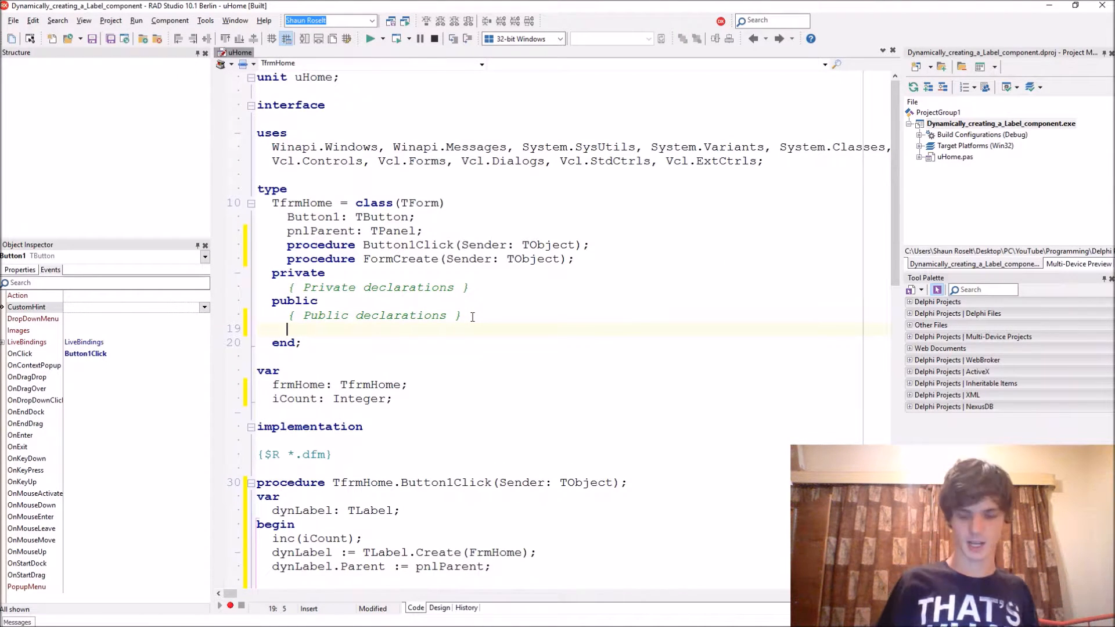
pyautogui.write('procedure')
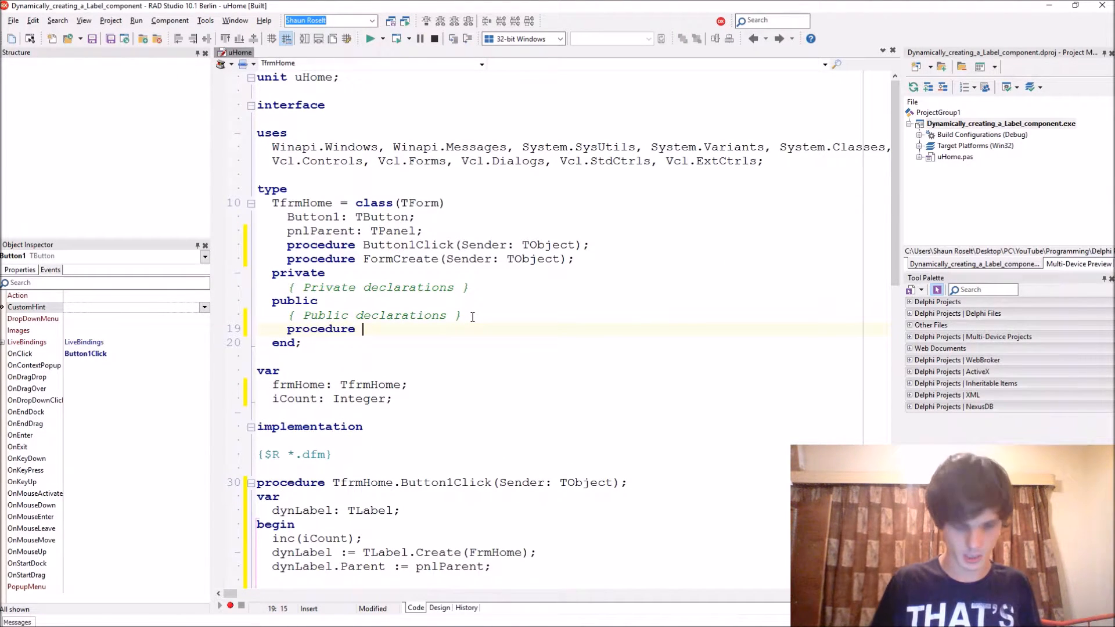
pyautogui.write('dynLabel')
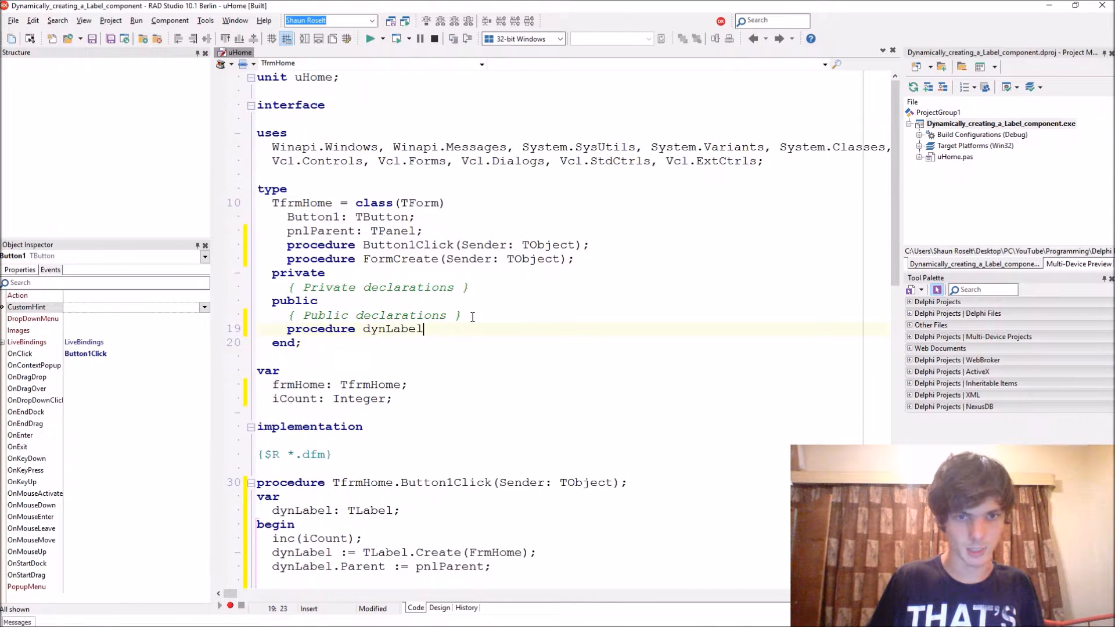
pyautogui.write('Click(')
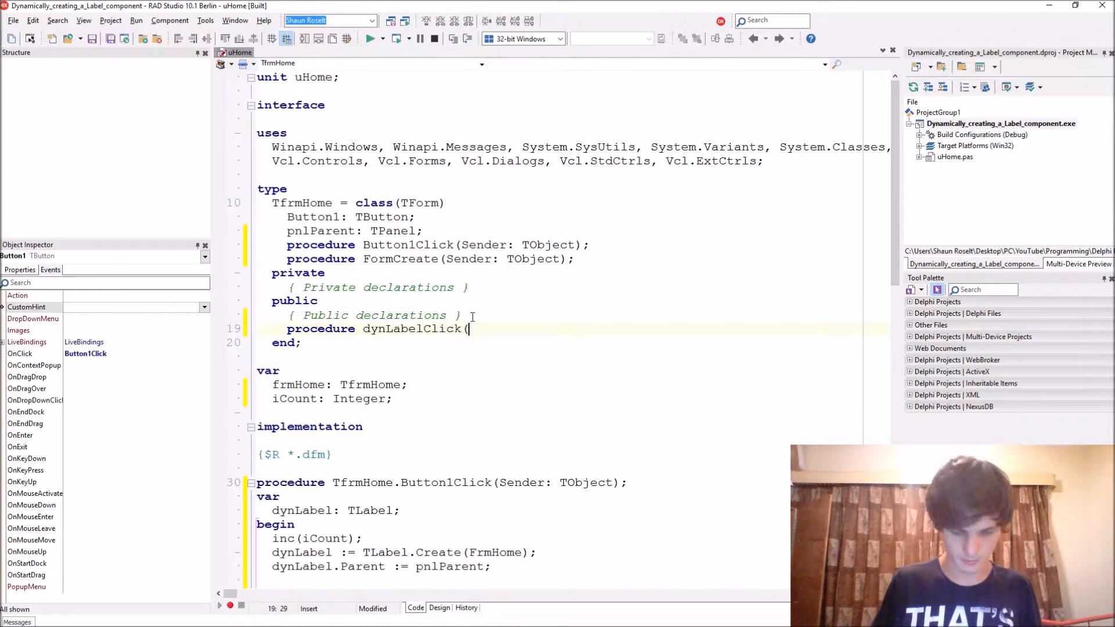
pyautogui.write('Sender:')
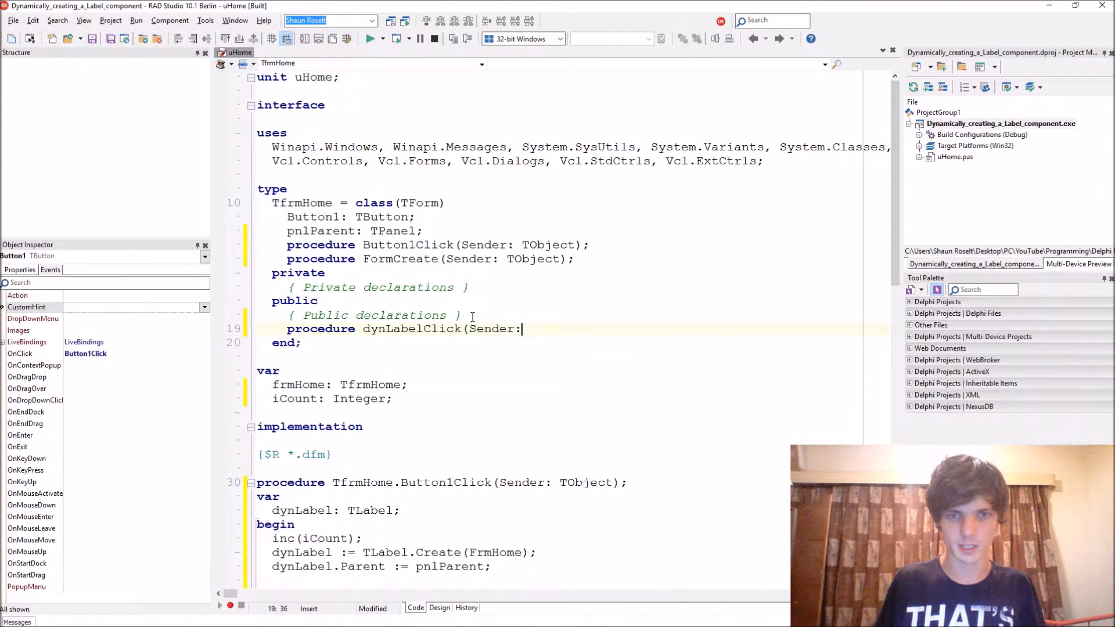
pyautogui.write('TO')
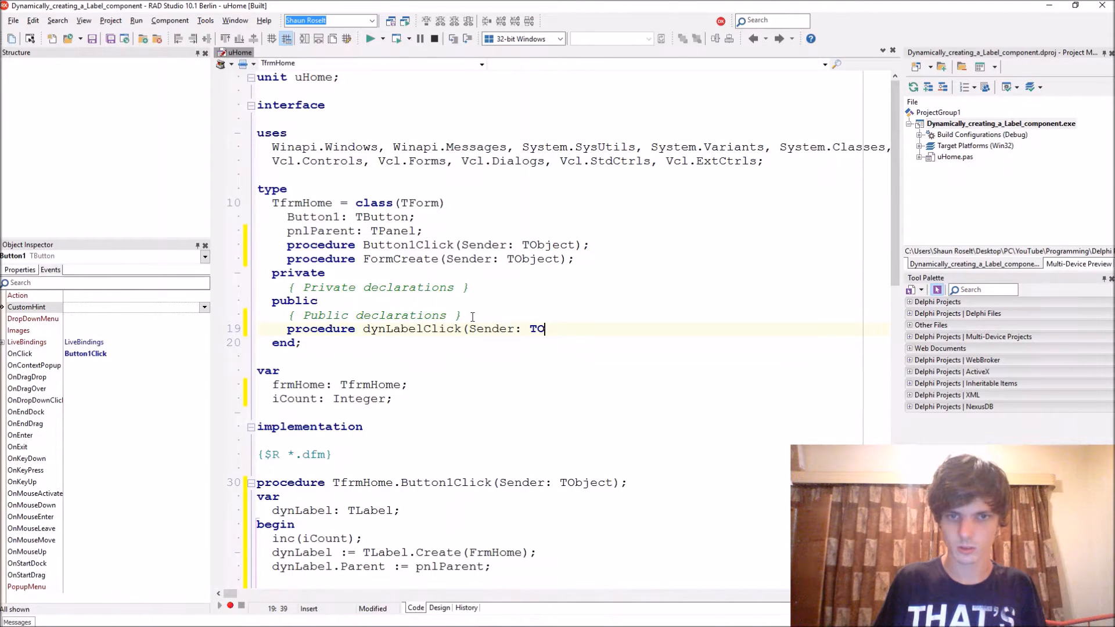
pyautogui.write('bject);')
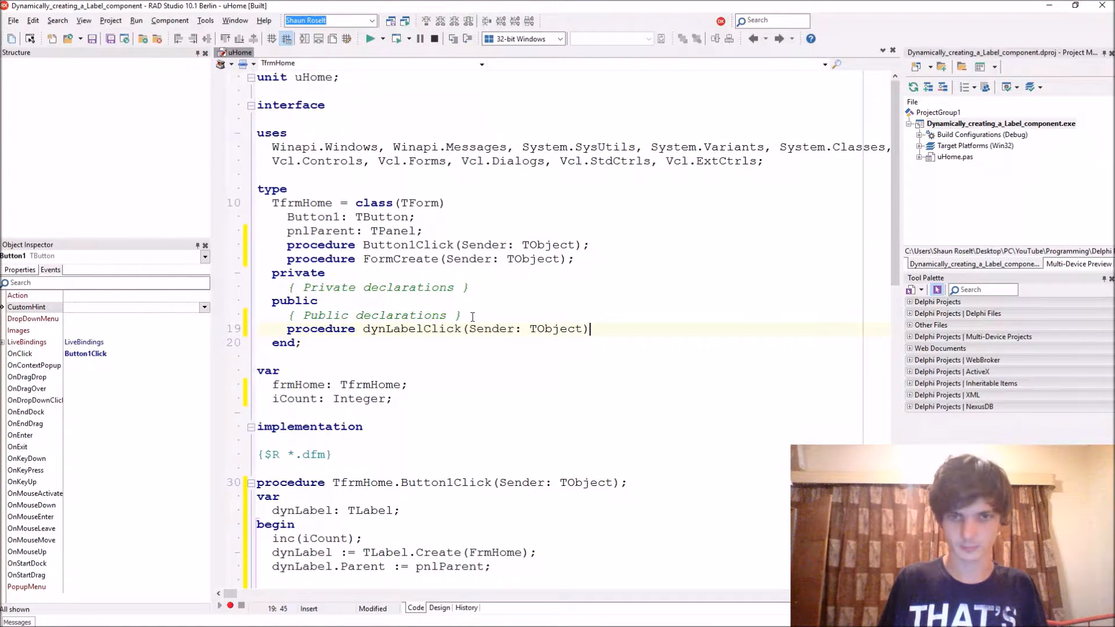
# Start the TfrmHome.dynLabelClick implementation body in the unit's implementation section
pyautogui.scroll(-3)
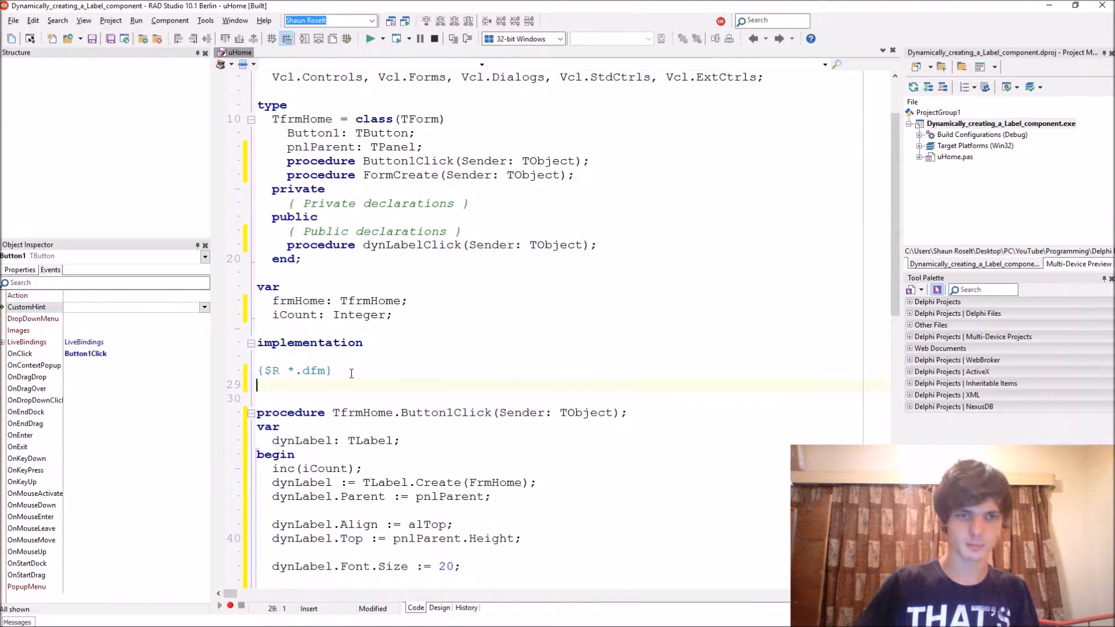
pyautogui.write('procedure TfrmHome.dynLabelClick(Sender: TObject);')
pyautogui.write('begin')
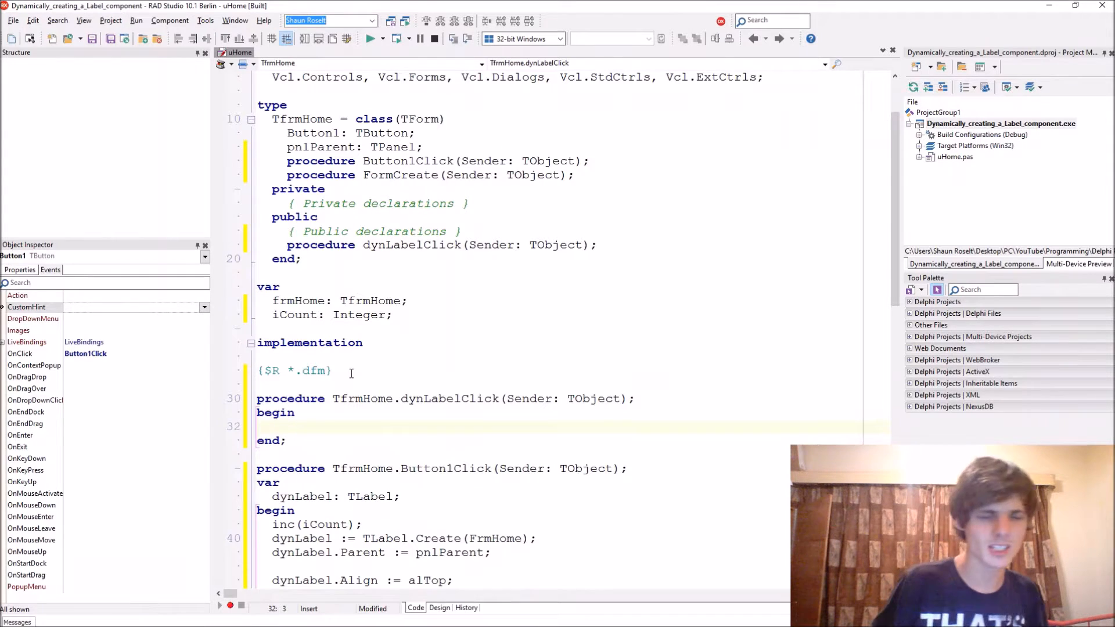
# Write 'ShowMessage((Sender as TLabel).Caption);' inside the dynLabelClick body
pyautogui.write('ShowMes')
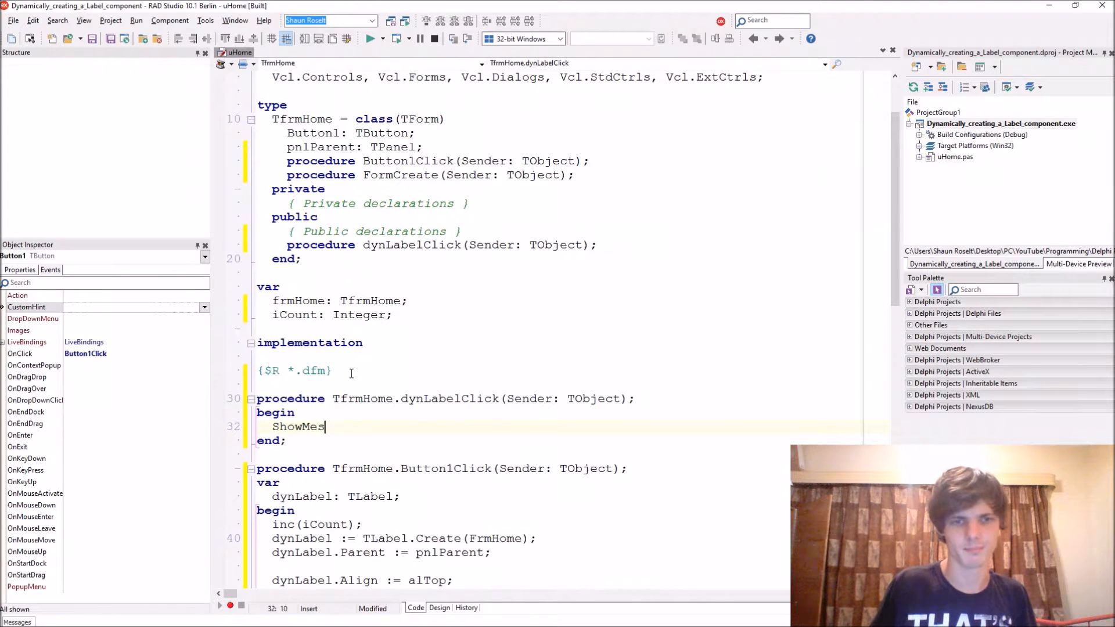
pyautogui.write('sage(')
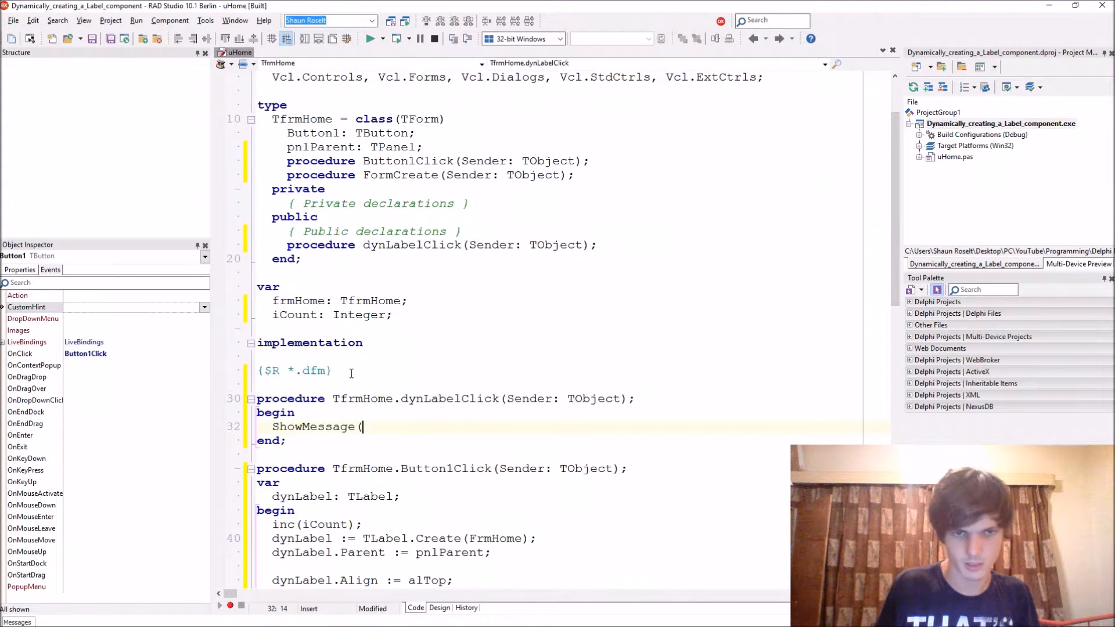
pyautogui.write('));')
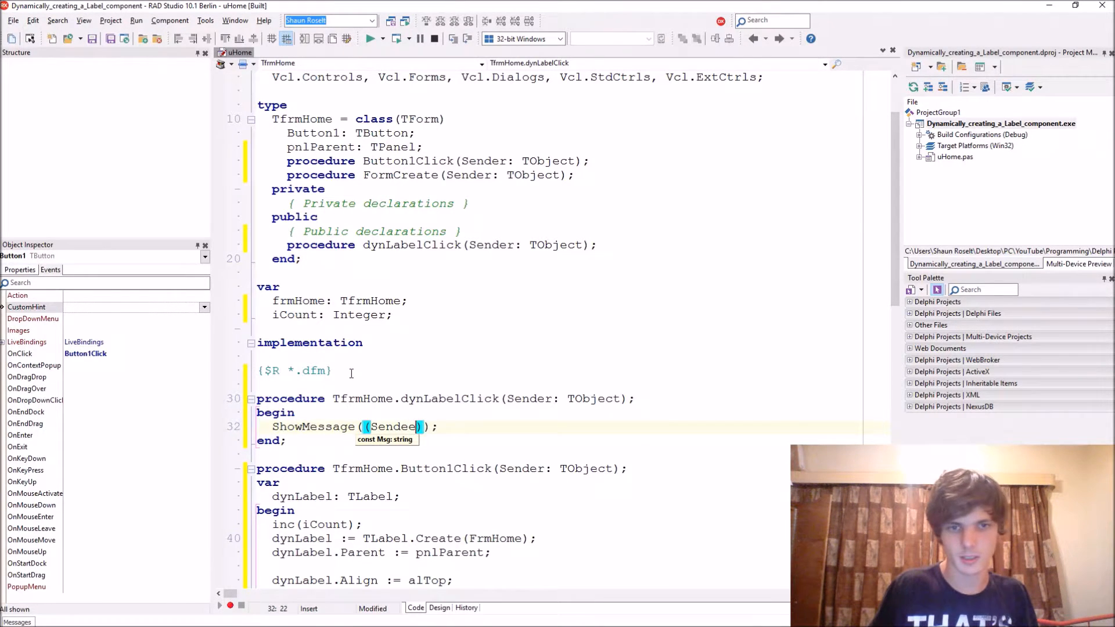
pyautogui.write('as TLabel')
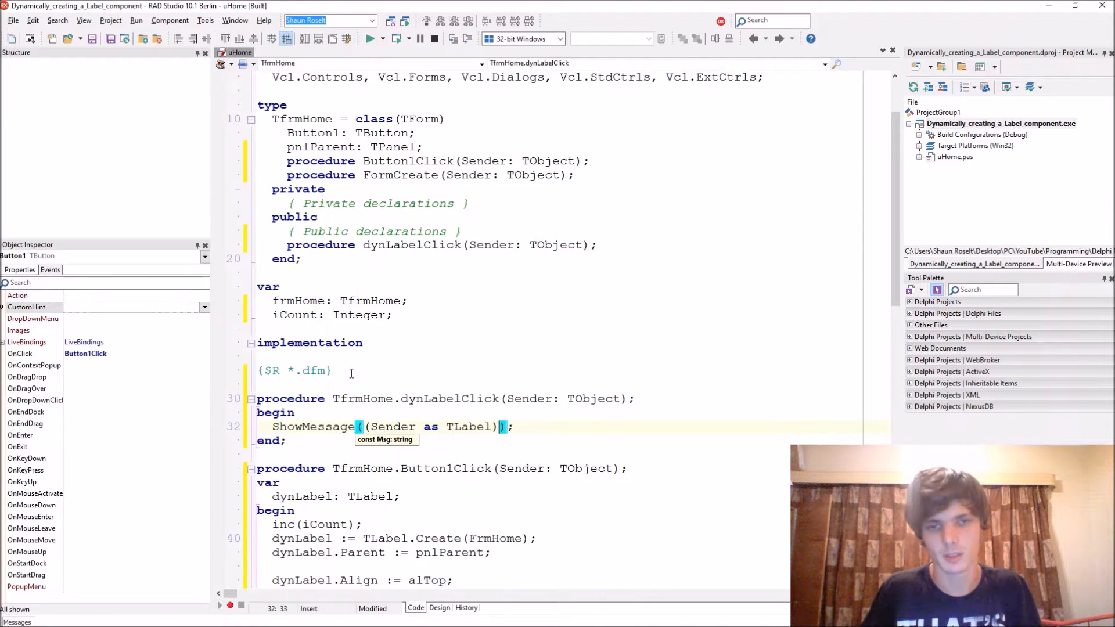
pyautogui.write('.Caption')
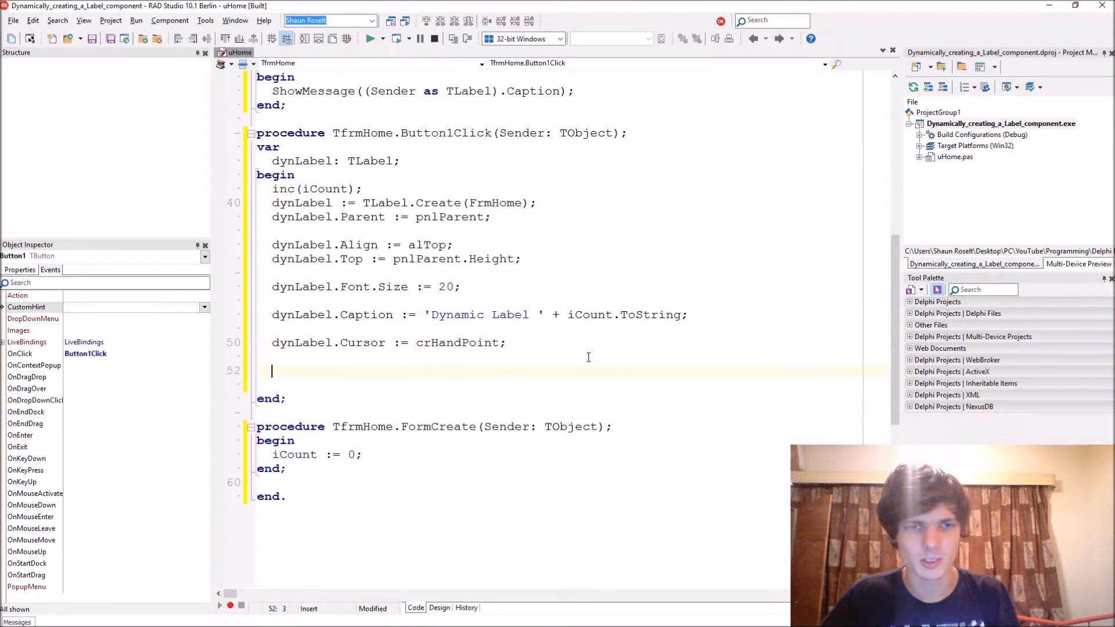
# Assign 'dynLabel.OnClick := dynLabelClick;' in Button1Click and run the application
pyautogui.write('dynLabel.OnClick')
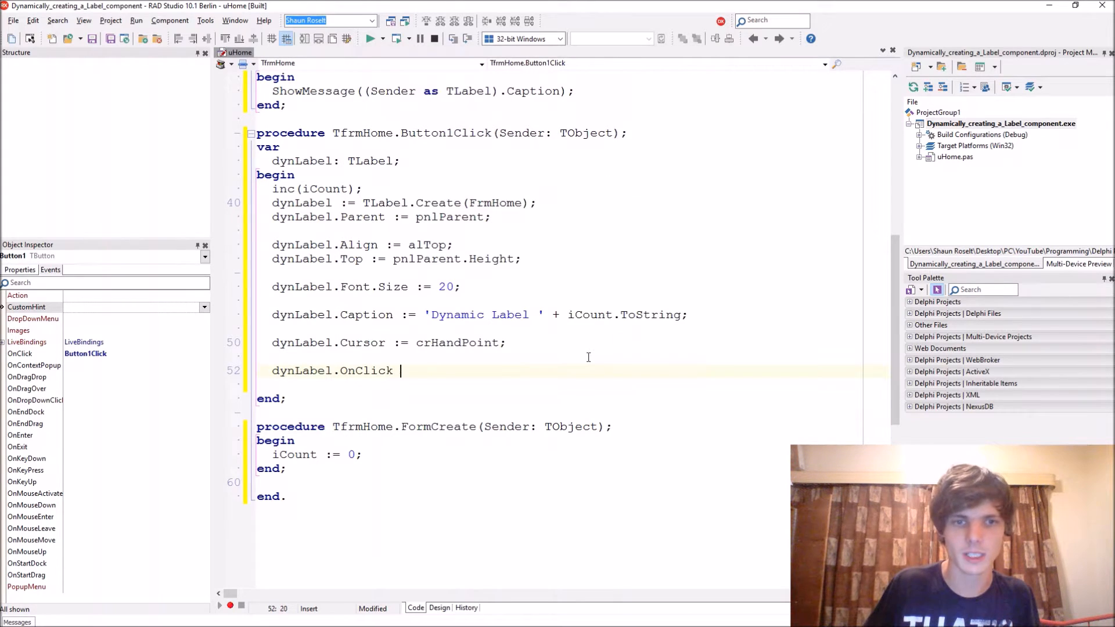
pyautogui.write(':= dyn')
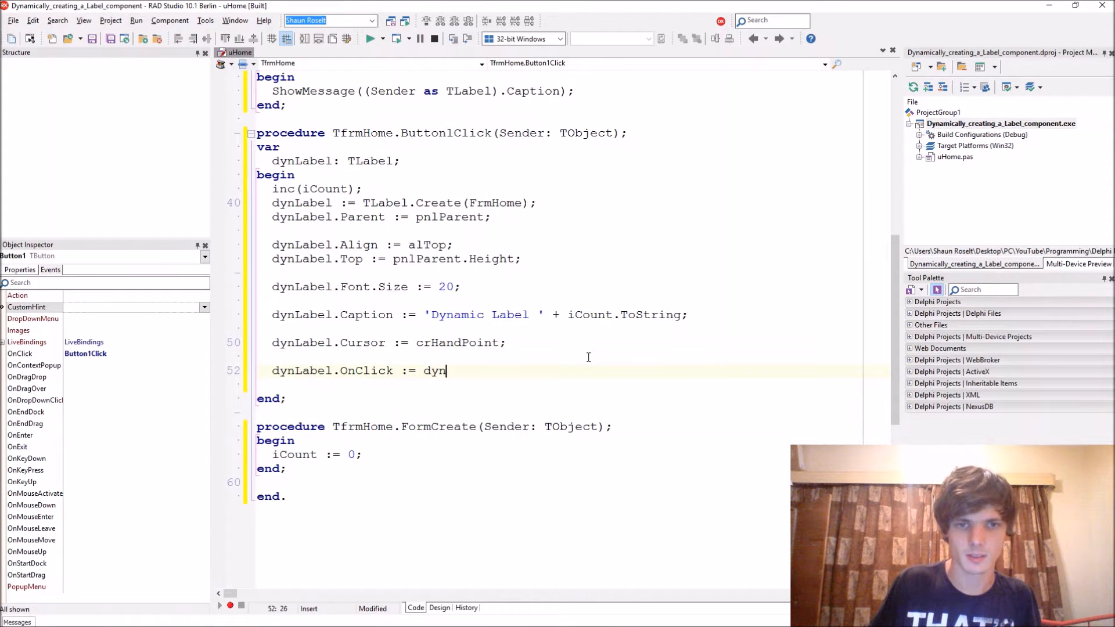
pyautogui.write('LabelCl')
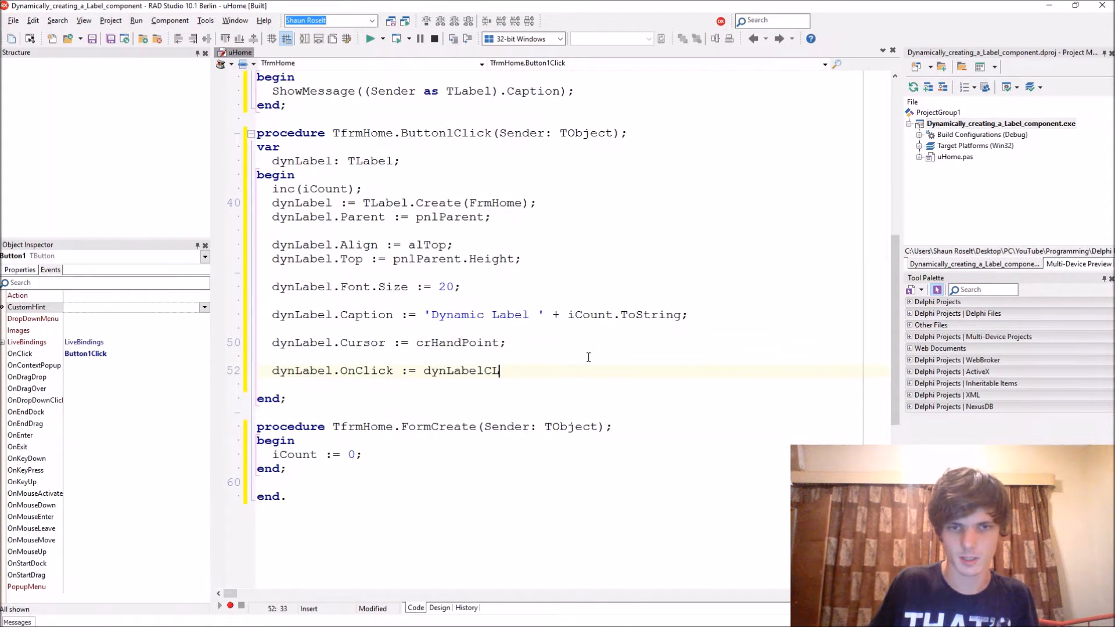
pyautogui.write('ick;')
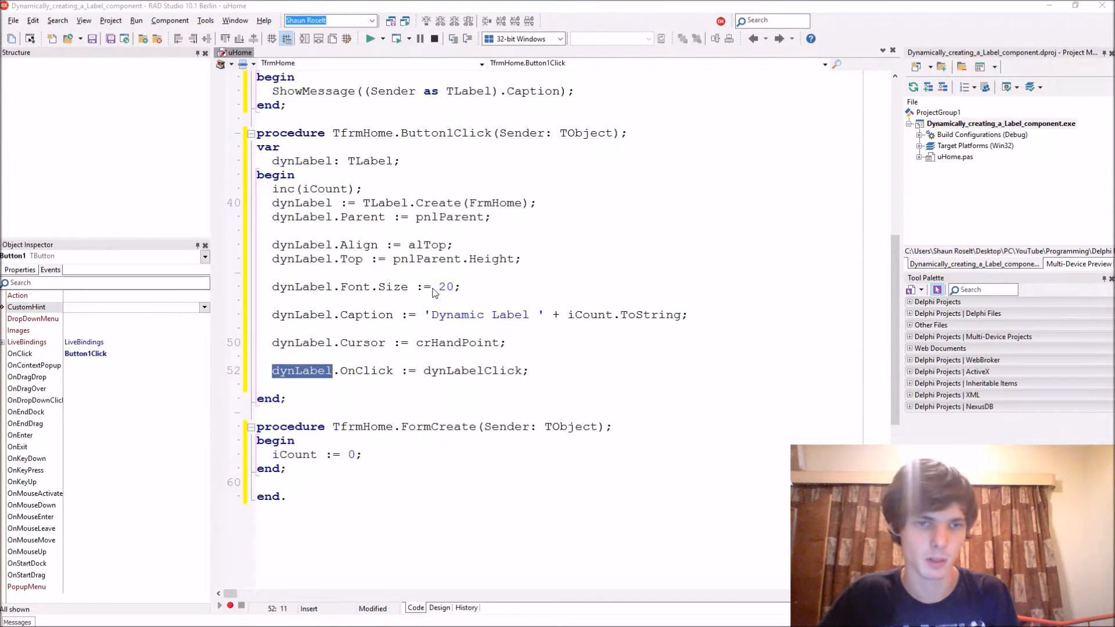
pyautogui.click(369, 39)
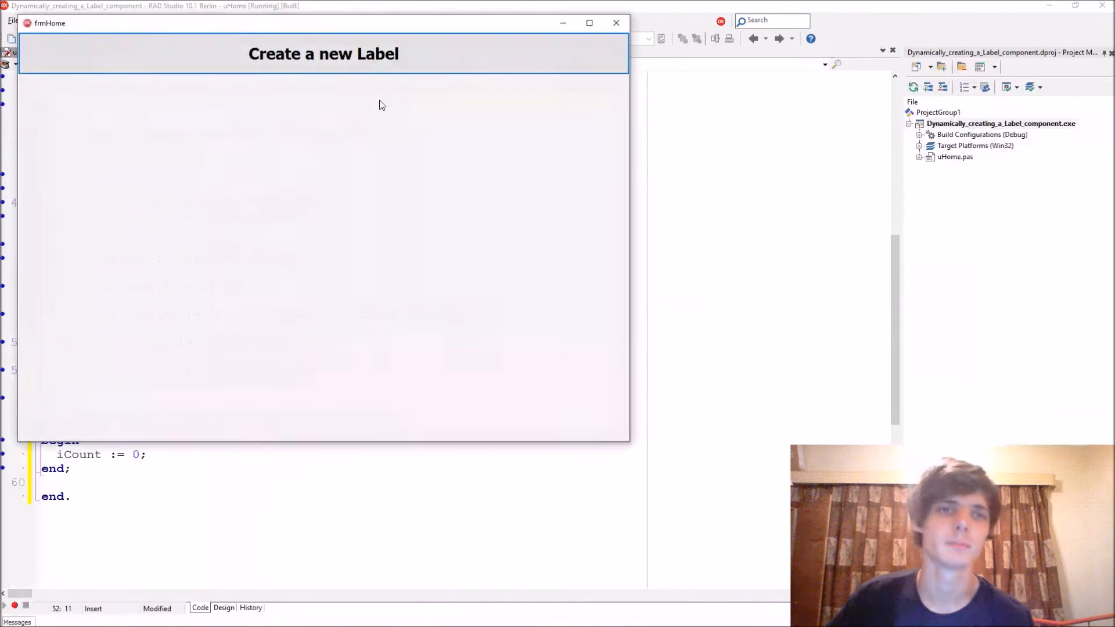
# Create more numbered labels, confirm Dynamic Label 5 shows its caption, then close the app
pyautogui.click(323, 53)
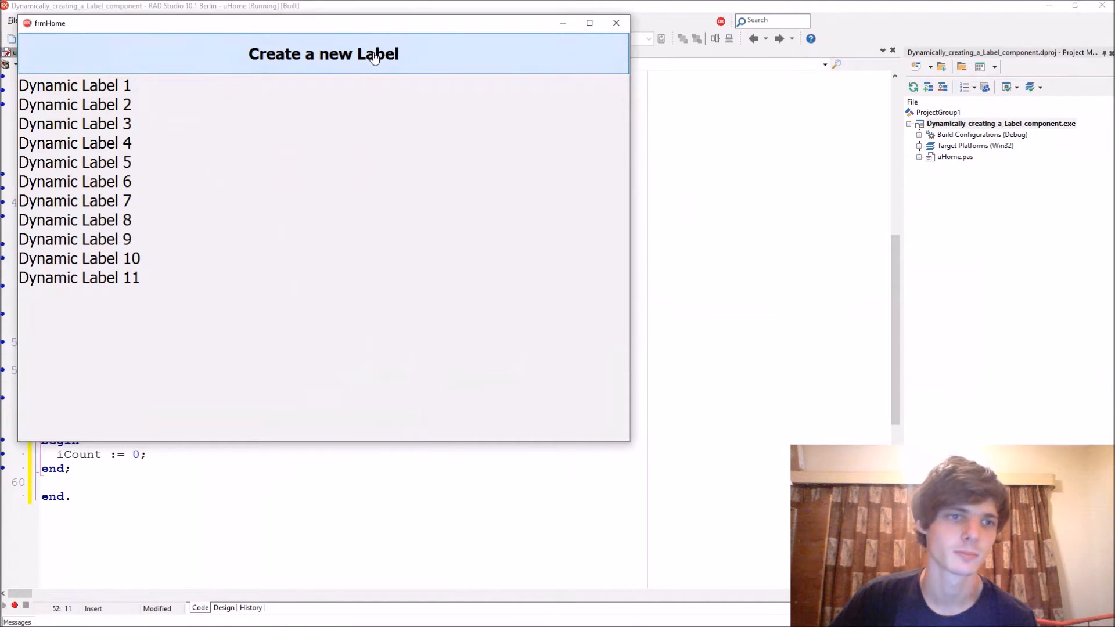
pyautogui.click(323, 53)
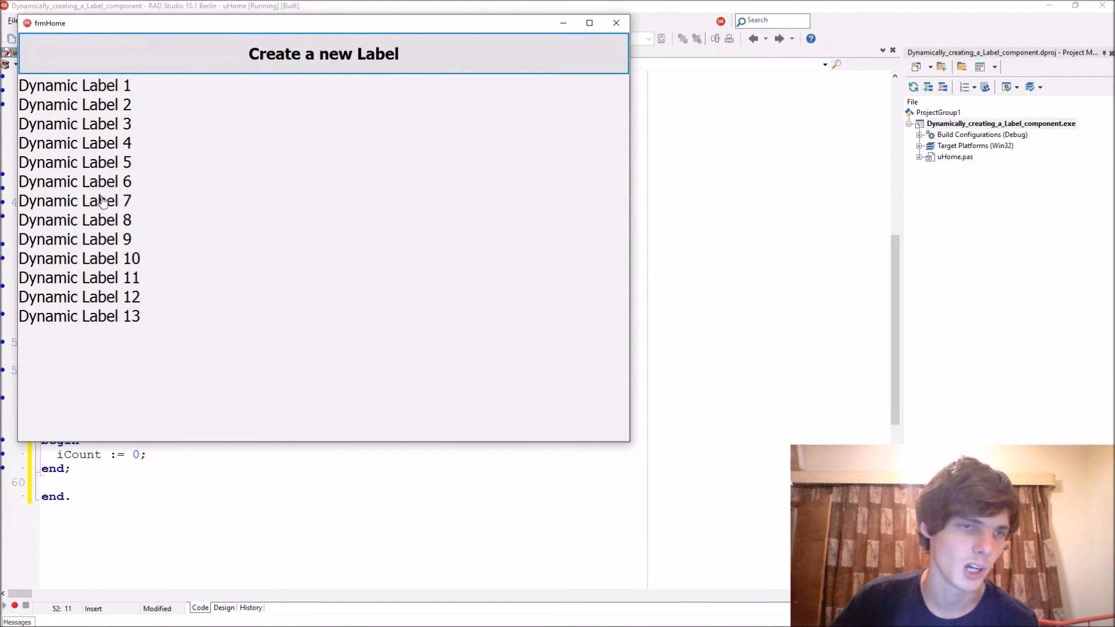
pyautogui.click(79, 277)
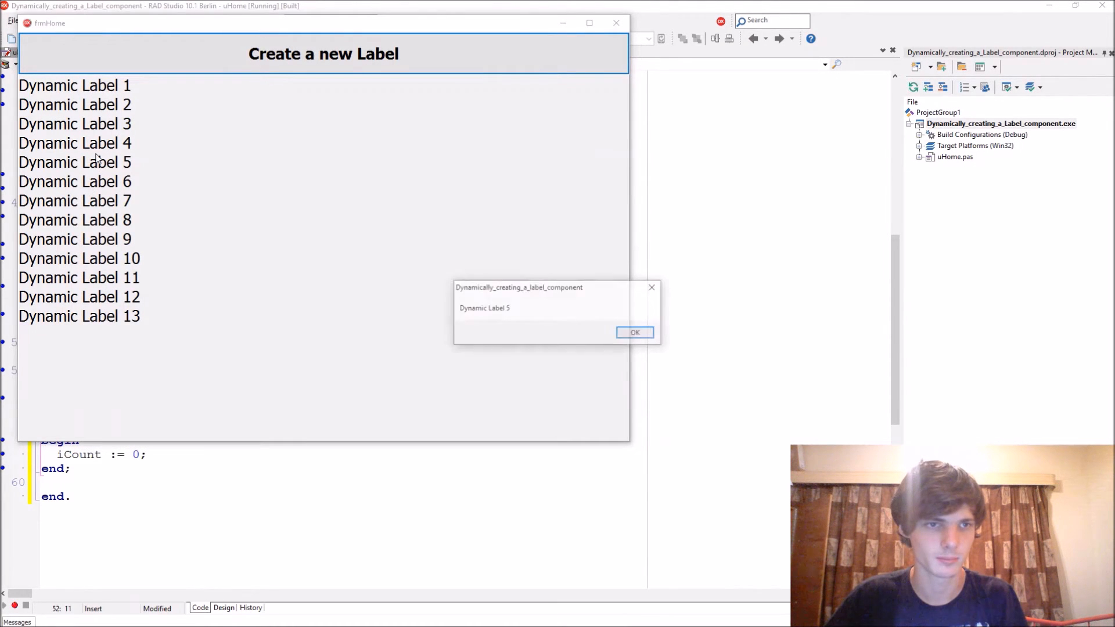
pyautogui.click(633, 332)
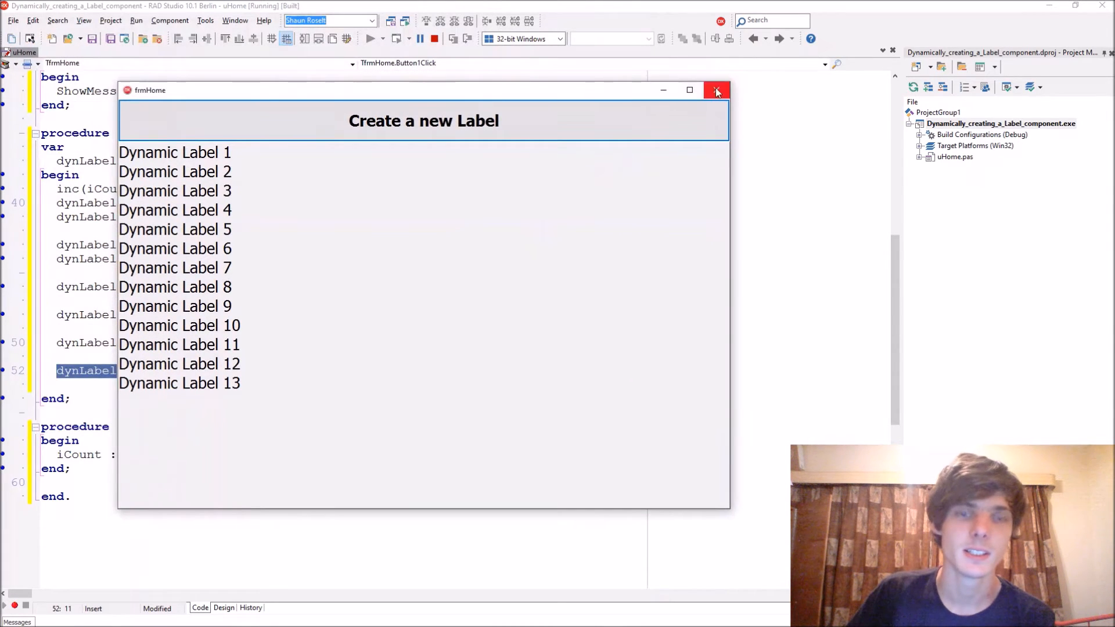
pyautogui.click(717, 90)
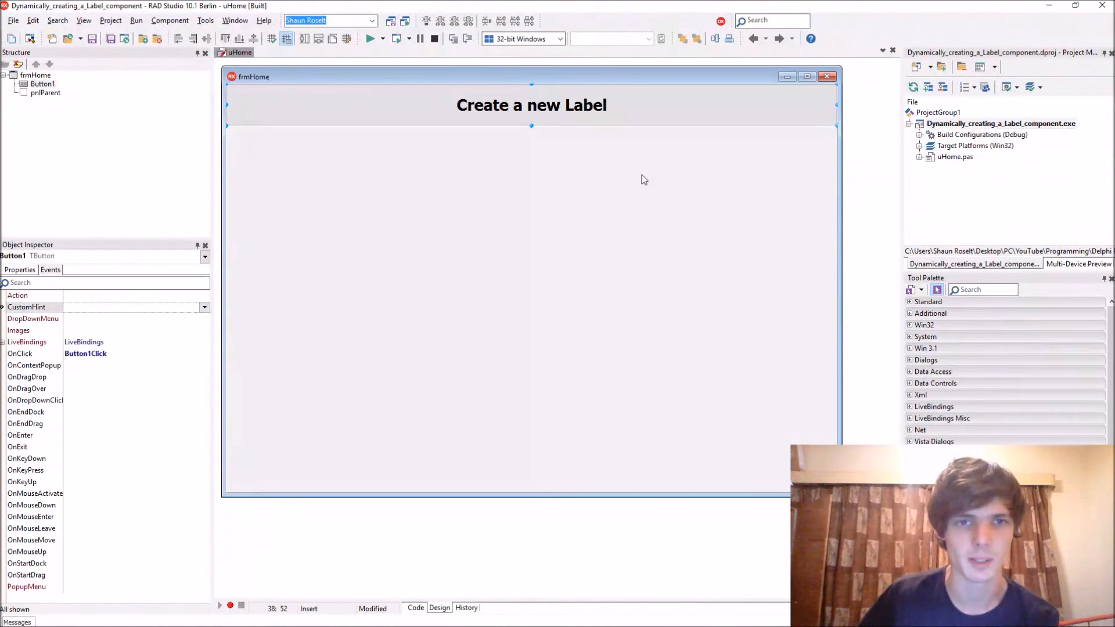
# Return to the code editor showing the finished dynLabelClick and Button1Click procedures
pyautogui.click(416, 610)
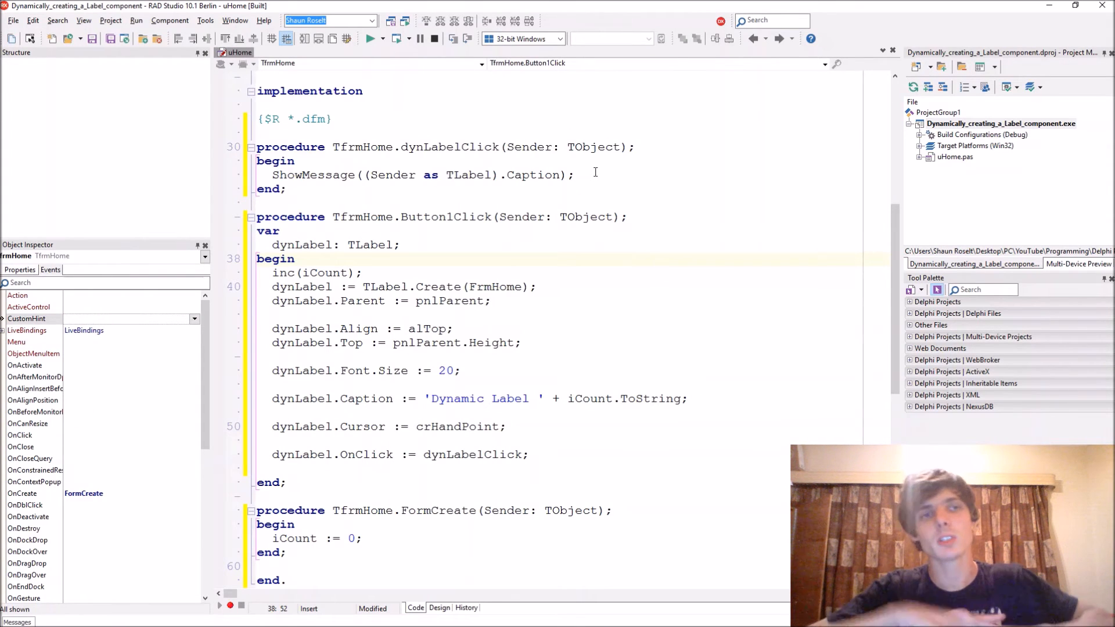
pyautogui.click(642, 259)
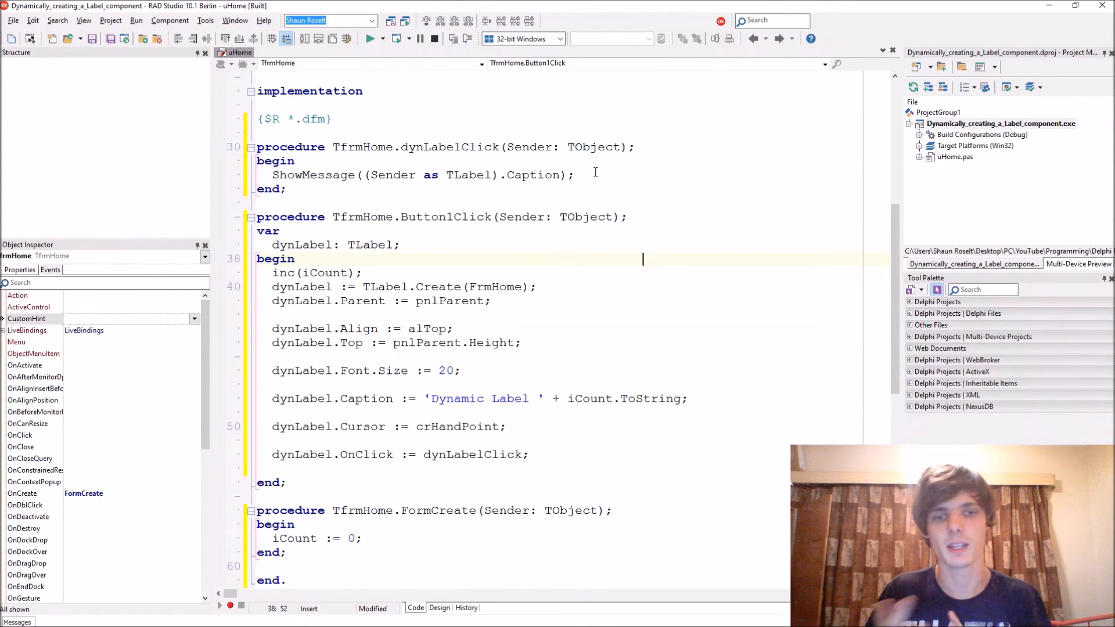